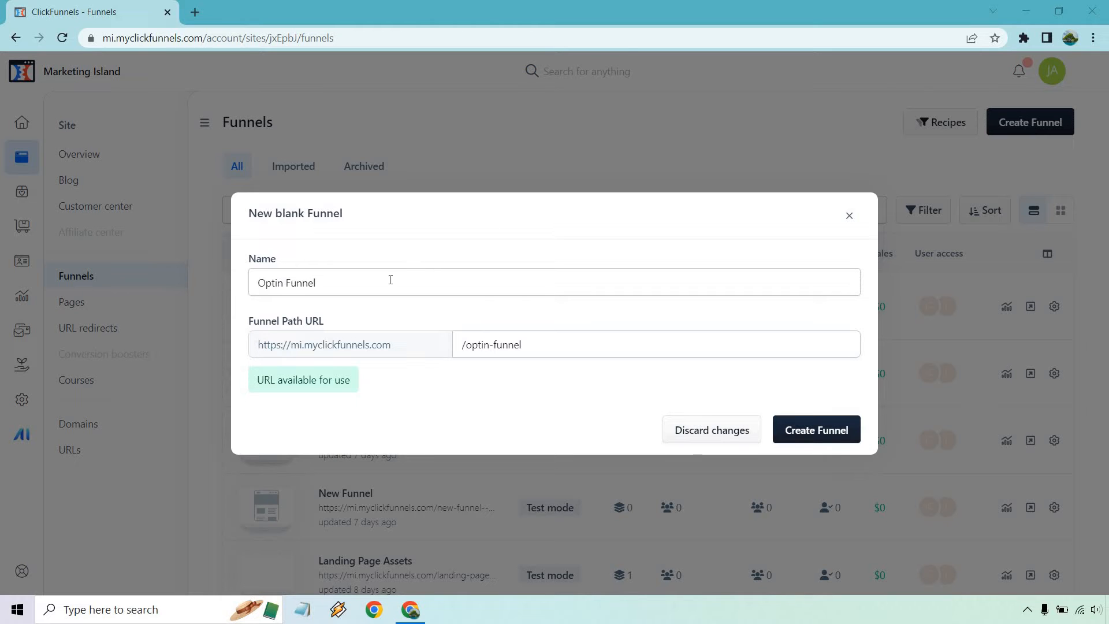
pyautogui.moveTo(489, 314)
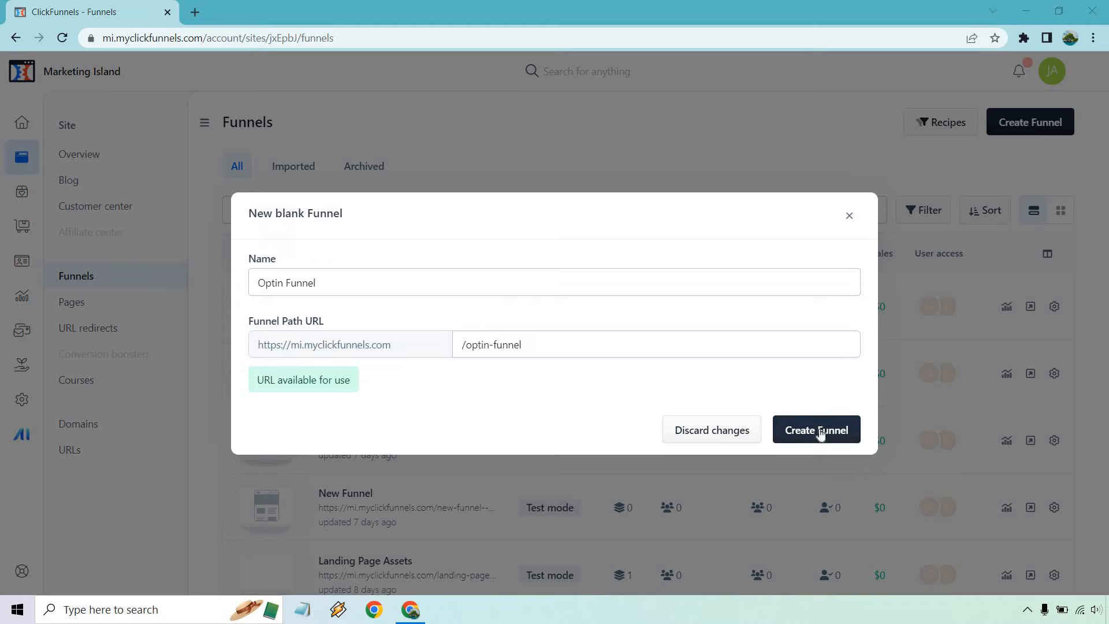
# Create the blank funnel 'Optin Funnel' at path /optin-funnel.
pyautogui.click(816, 430)
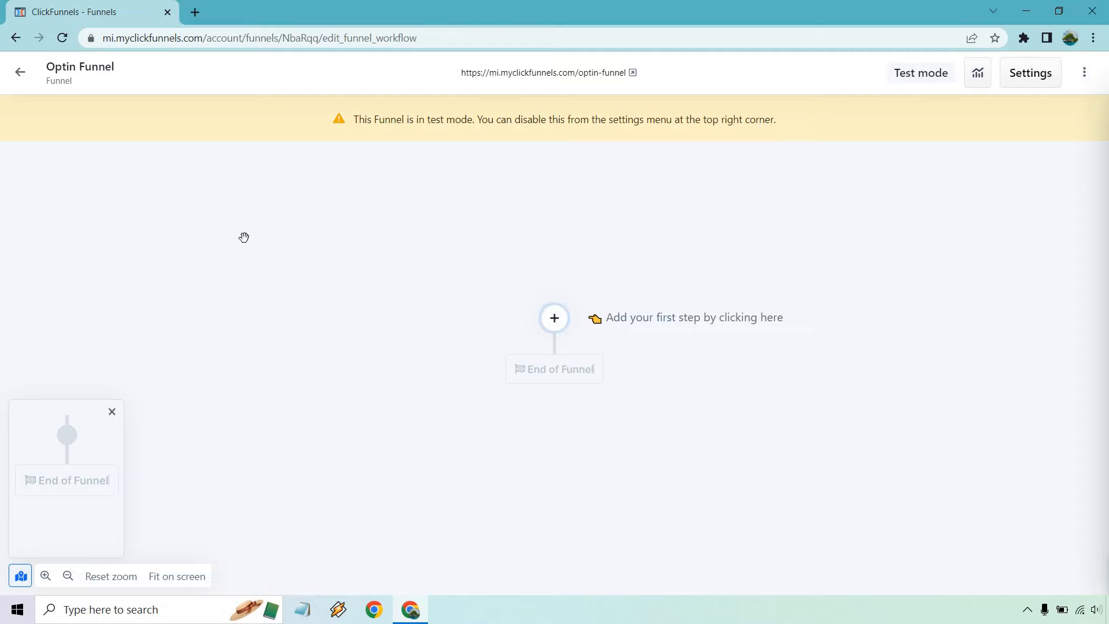
pyautogui.moveTo(82, 253)
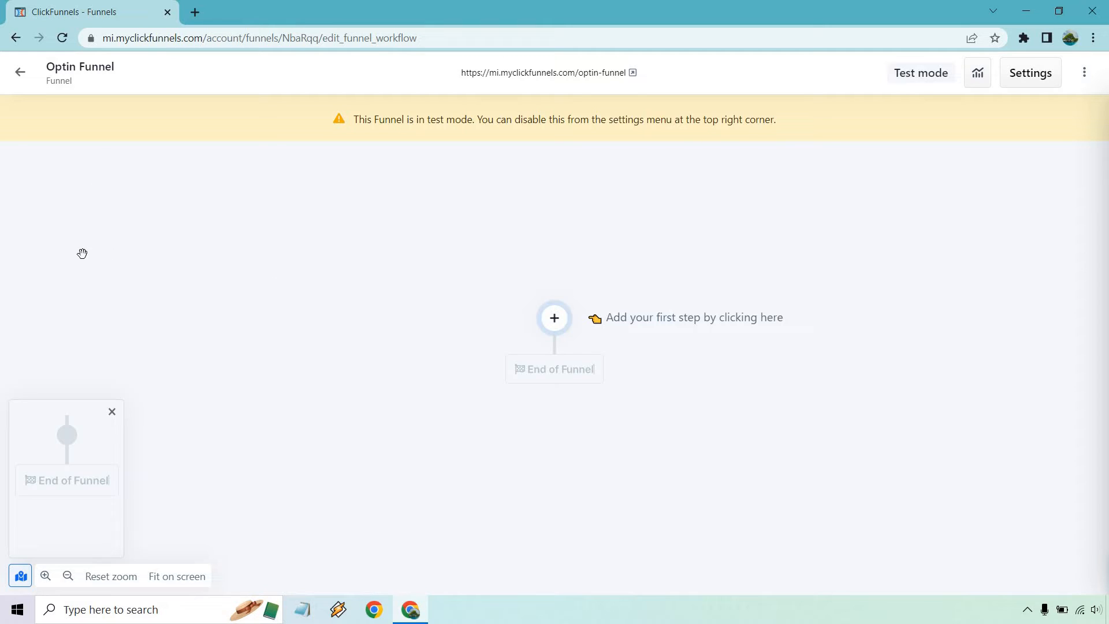
pyautogui.moveTo(282, 342)
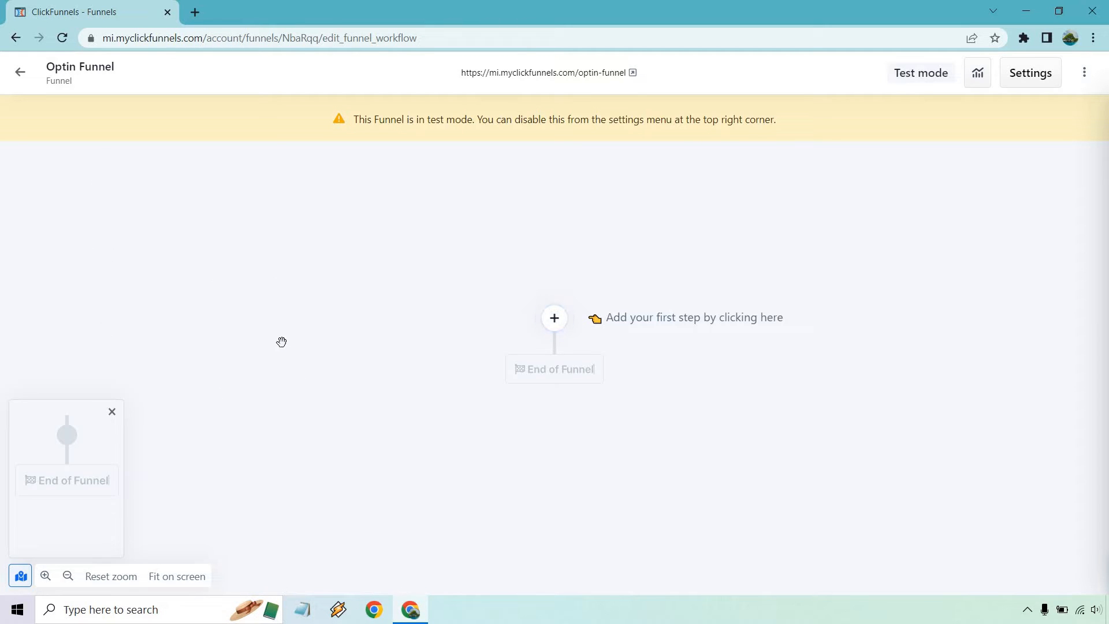
pyautogui.moveTo(553, 319)
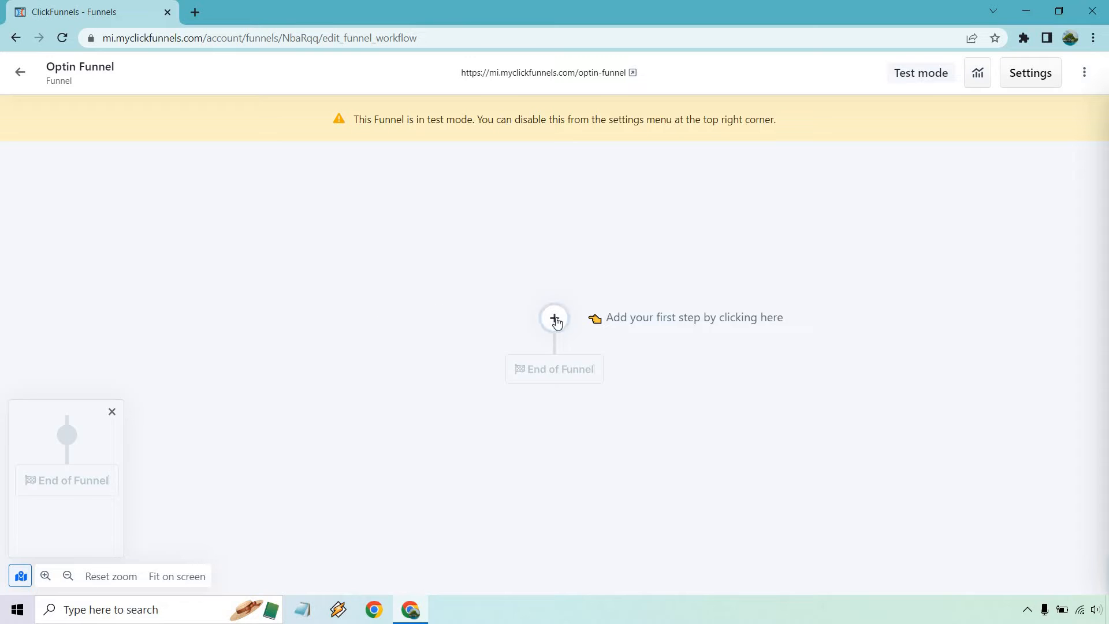
# Add a page step from the Opt-in 1 template as the funnel's first step, optin1.
pyautogui.click(555, 318)
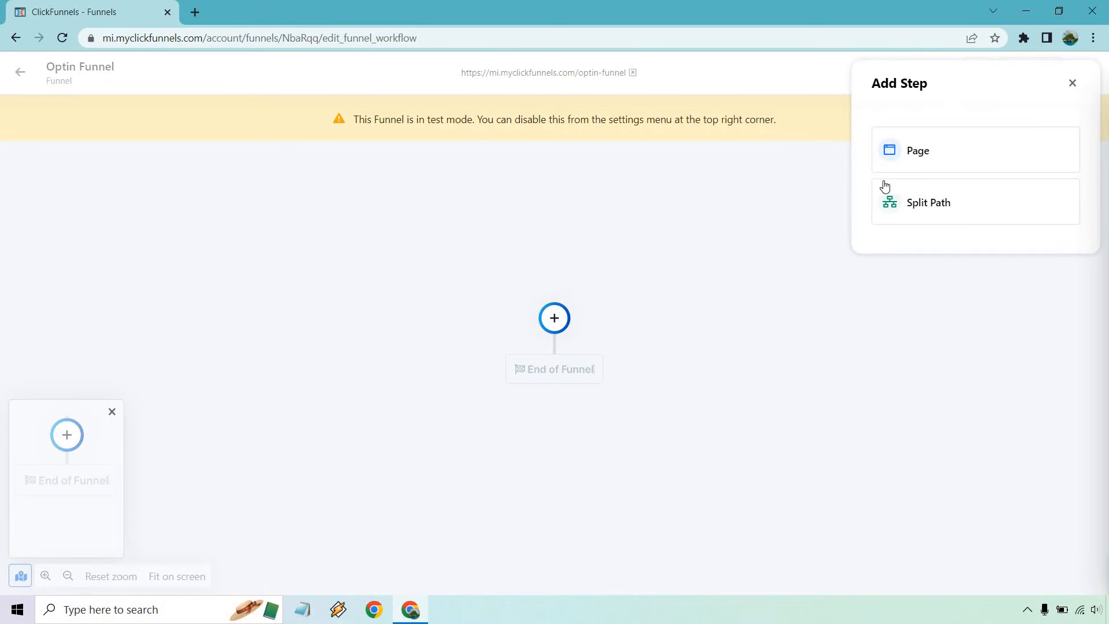
pyautogui.click(918, 150)
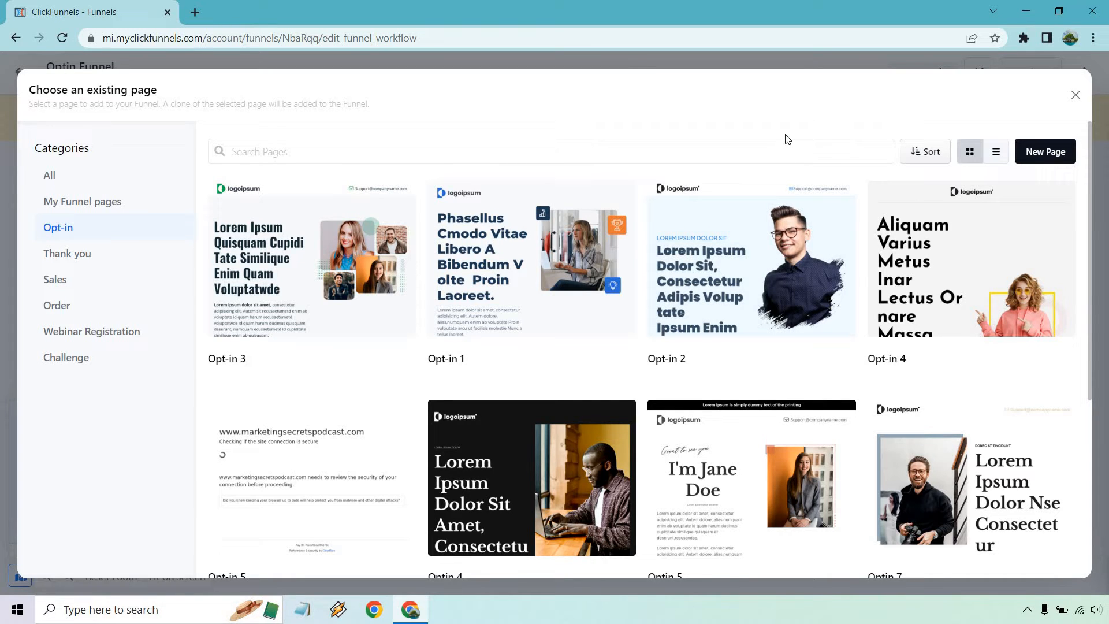
pyautogui.moveTo(758, 142)
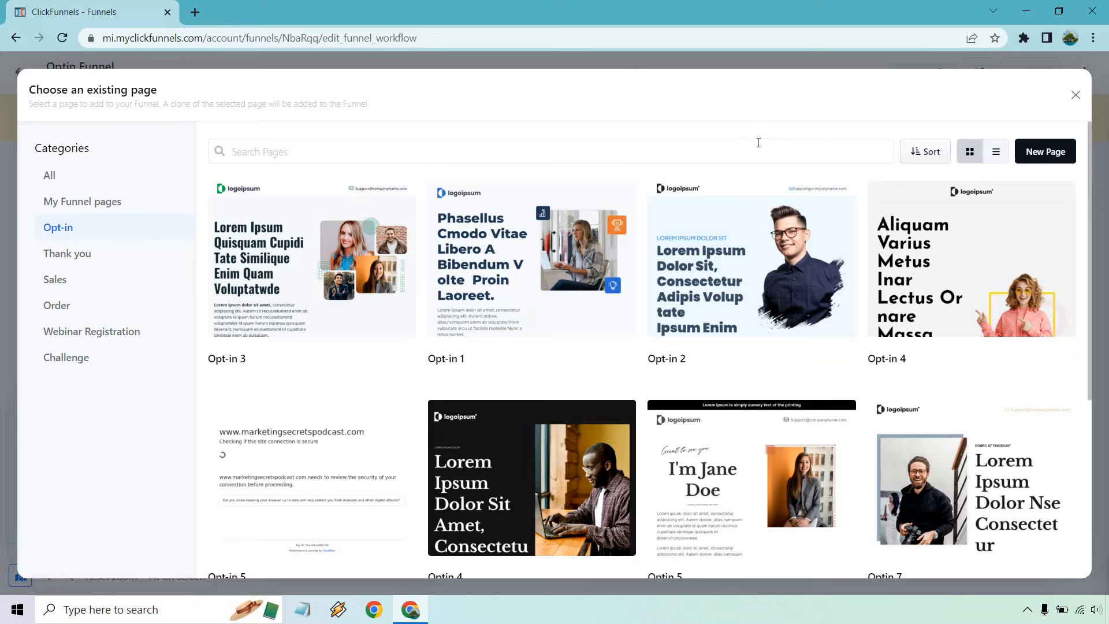
pyautogui.click(532, 260)
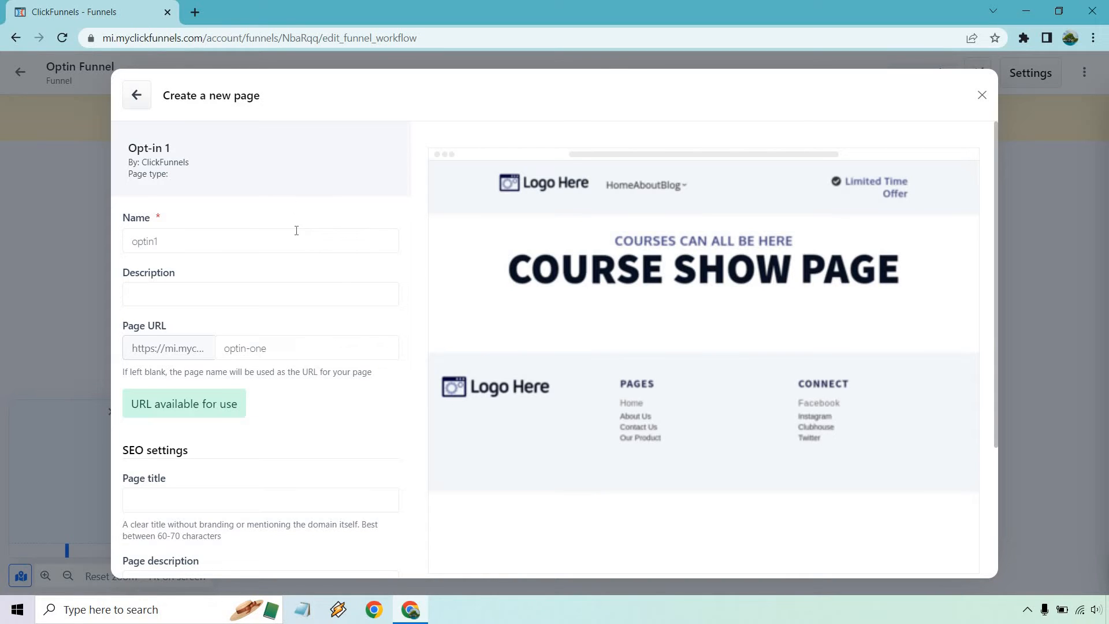
pyautogui.scroll(-3)
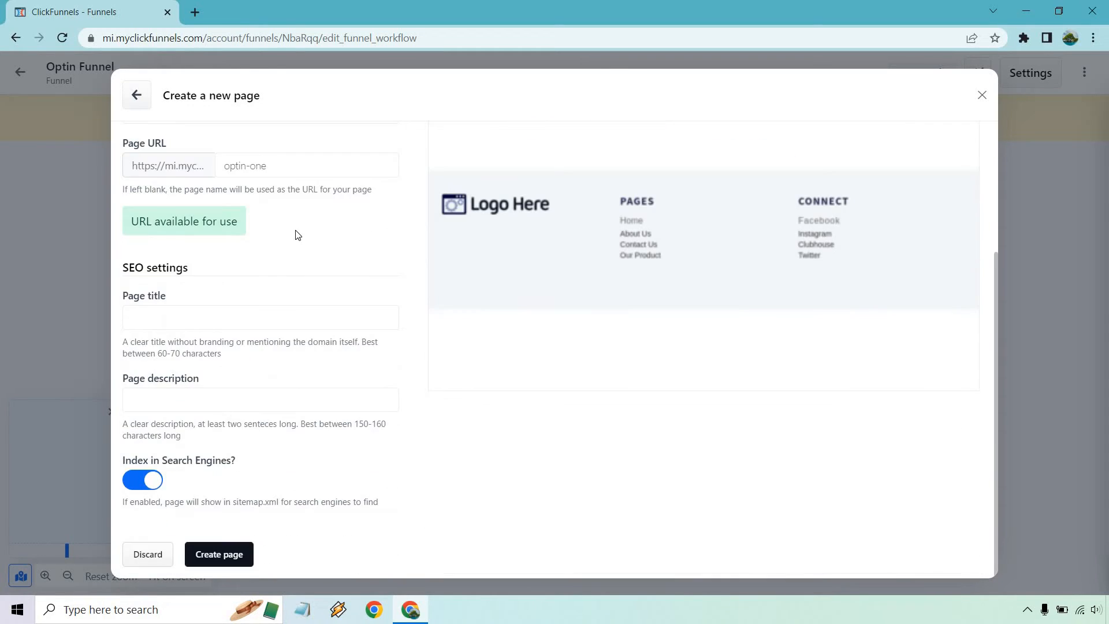
pyautogui.moveTo(93, 396)
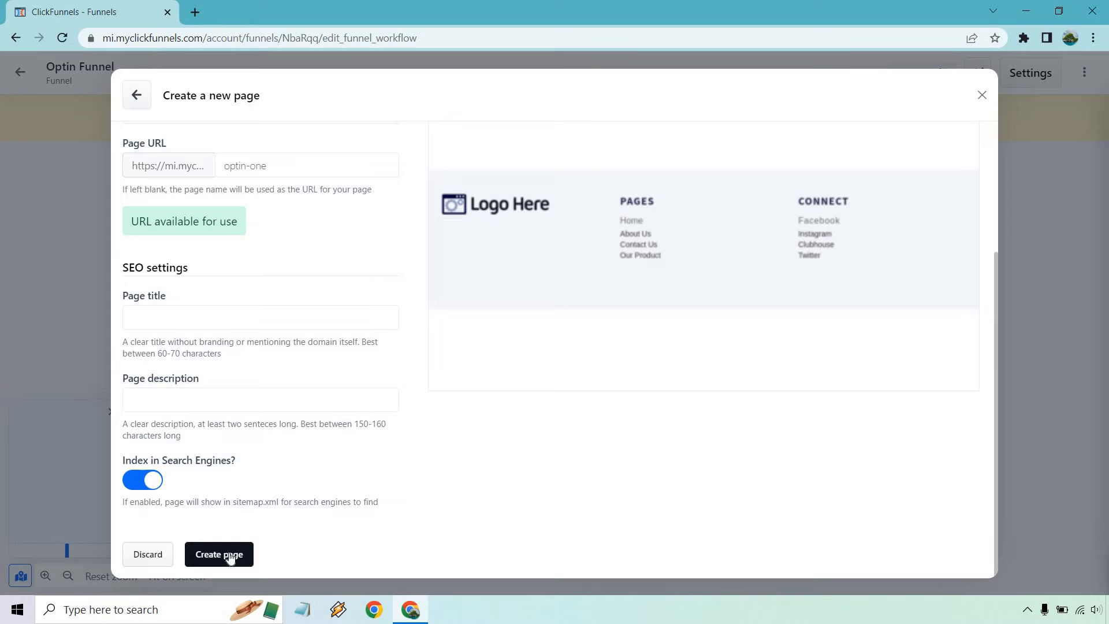
pyautogui.click(218, 554)
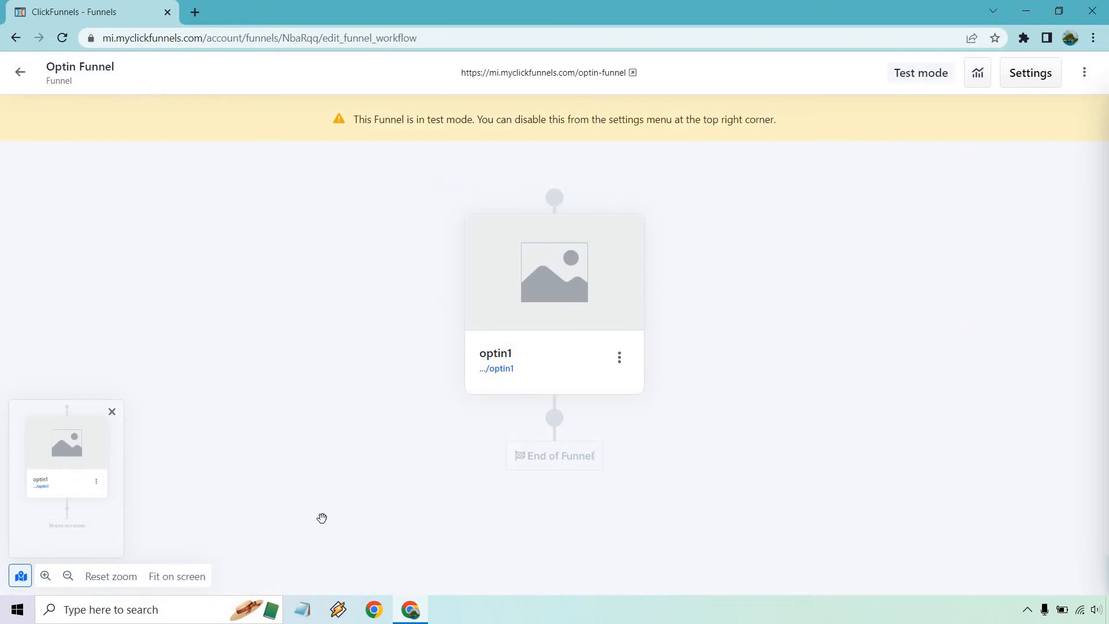
pyautogui.moveTo(421, 460)
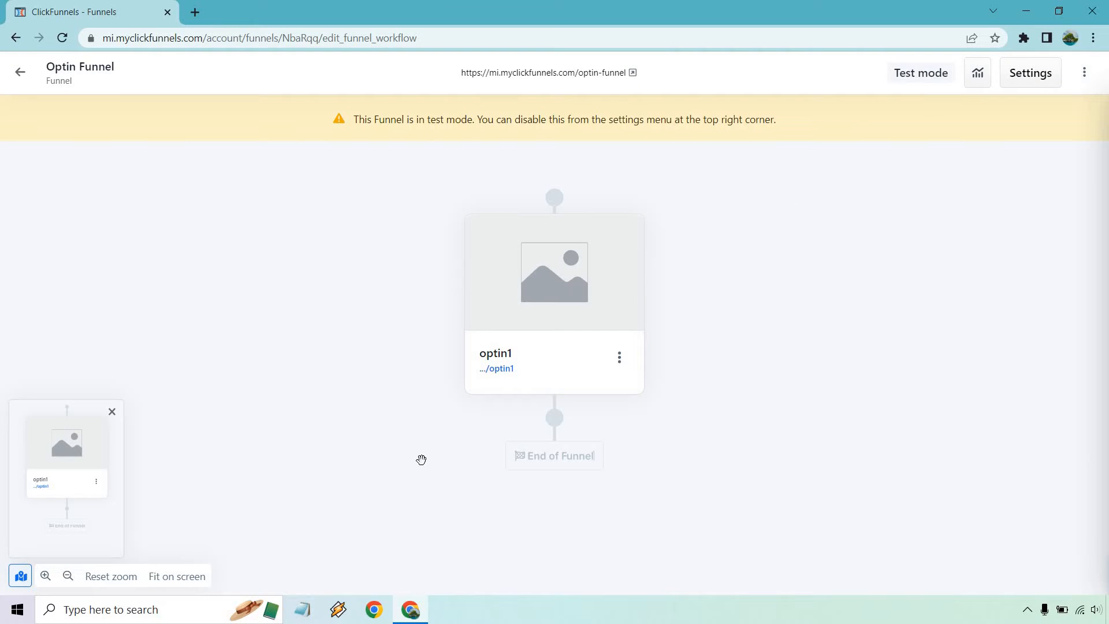
pyautogui.moveTo(481, 443)
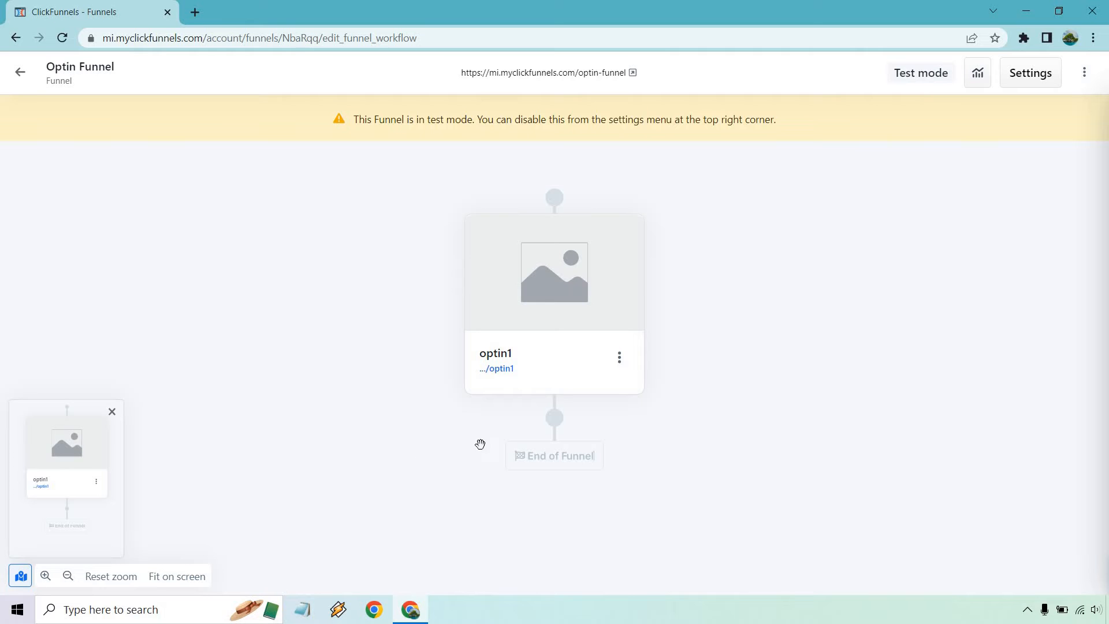
# Add a second page step 'typage' from Thank You Template 1 after optin1.
pyautogui.click(554, 419)
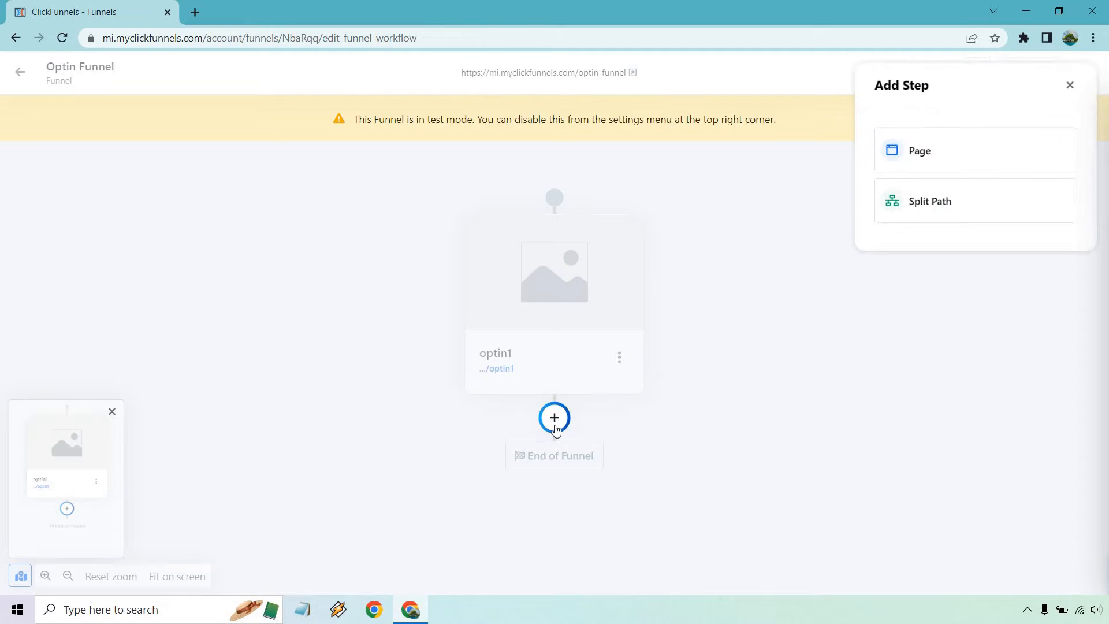
pyautogui.click(918, 150)
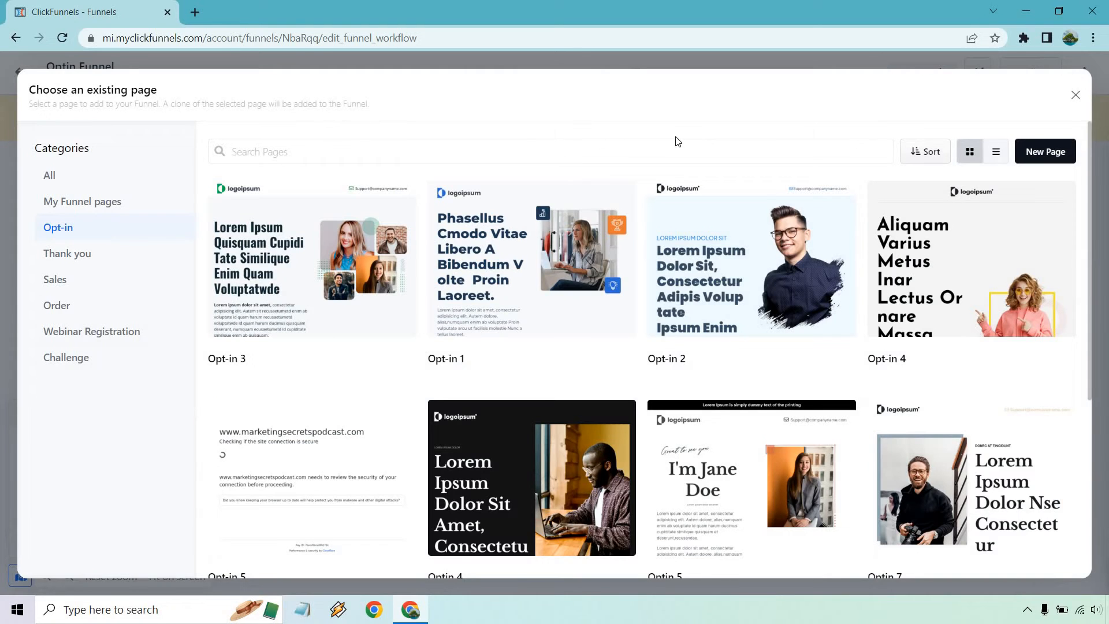
pyautogui.click(67, 253)
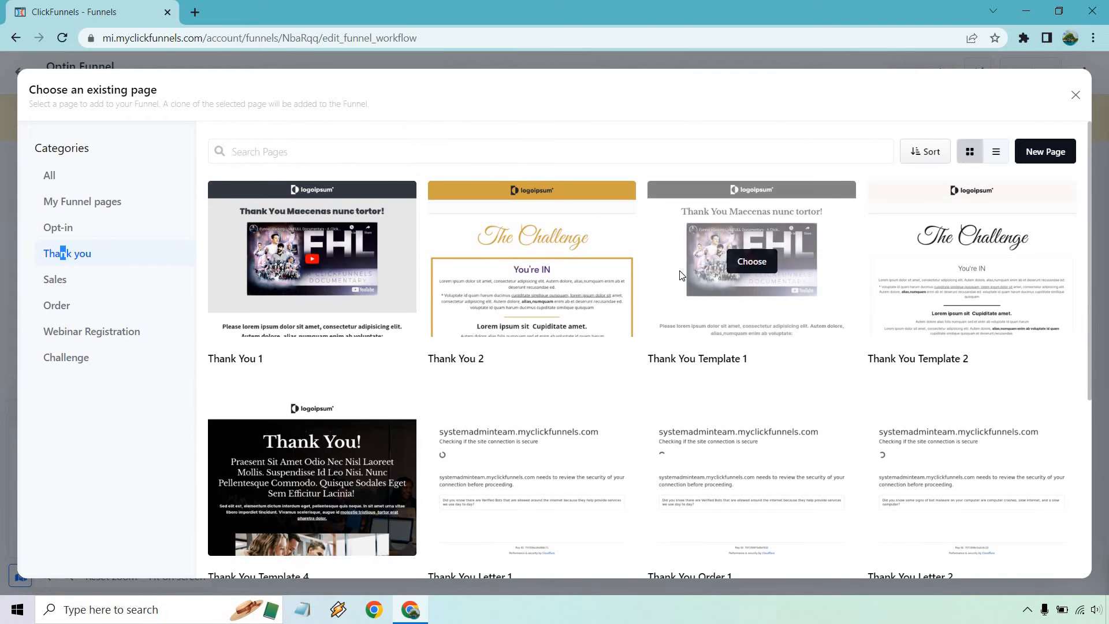
pyautogui.click(752, 262)
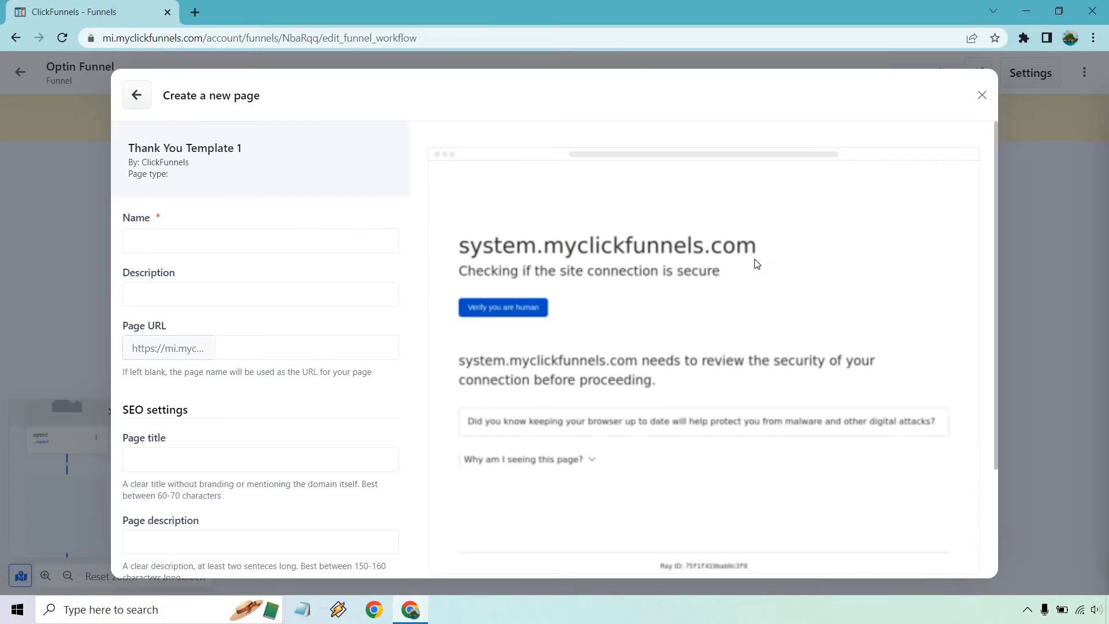
pyautogui.write('typage')
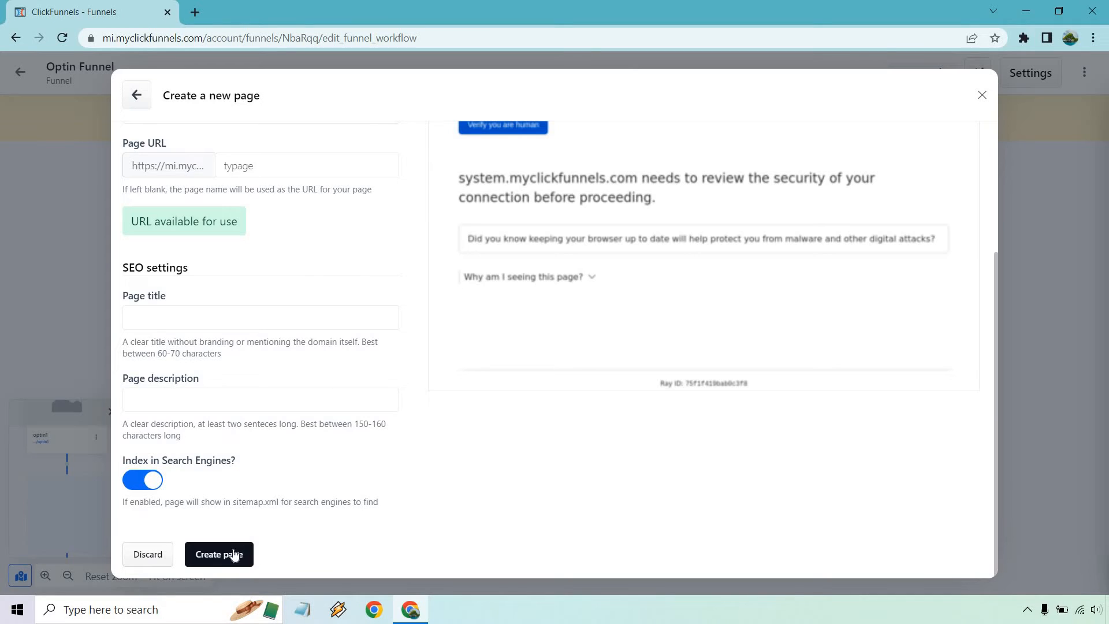
pyautogui.click(219, 553)
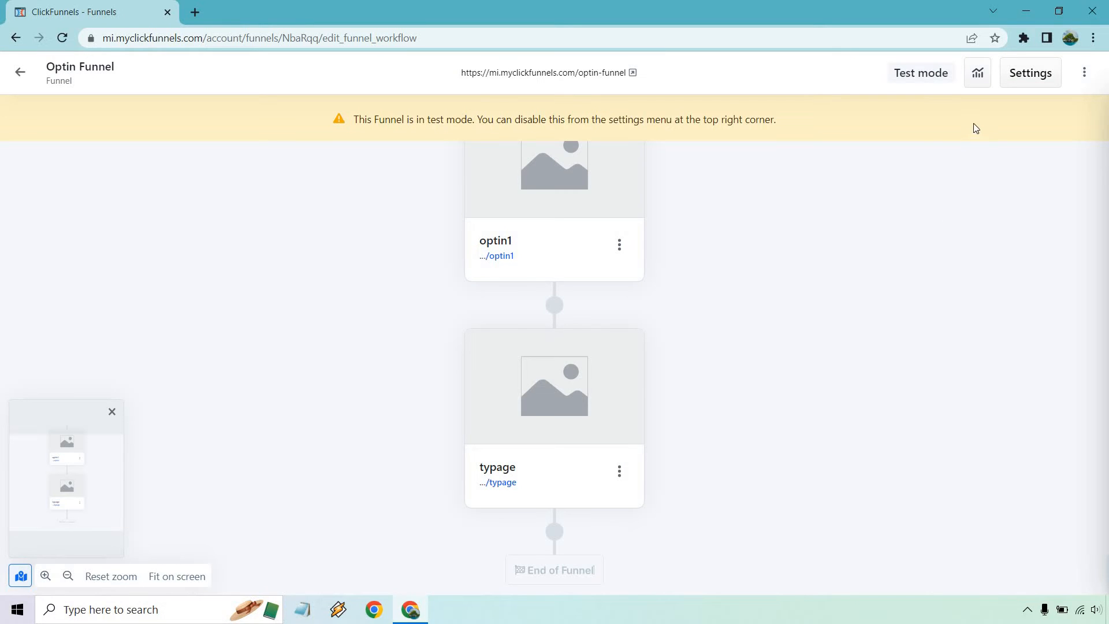
# In funnel settings, switch Test Mode to No and update so the funnel is Live.
pyautogui.click(1030, 72)
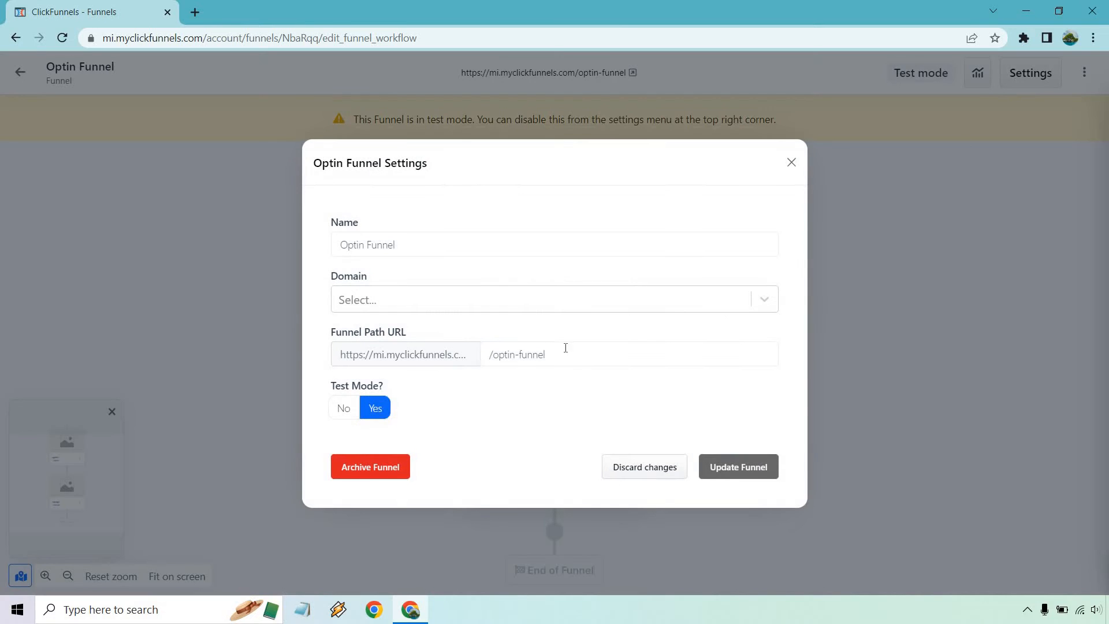
pyautogui.click(344, 408)
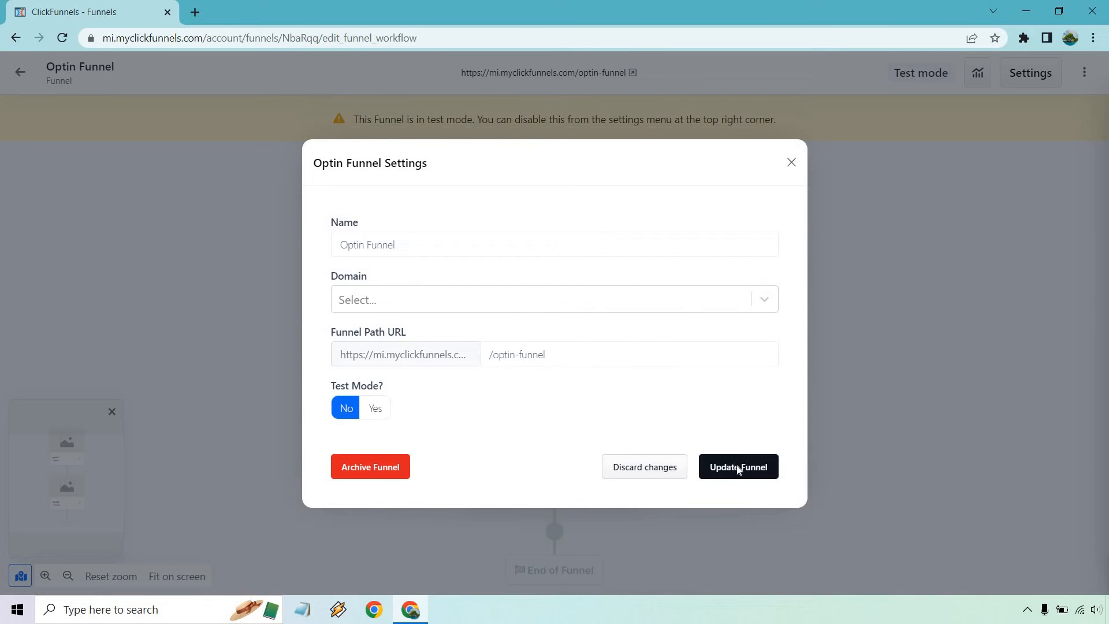
pyautogui.click(553, 298)
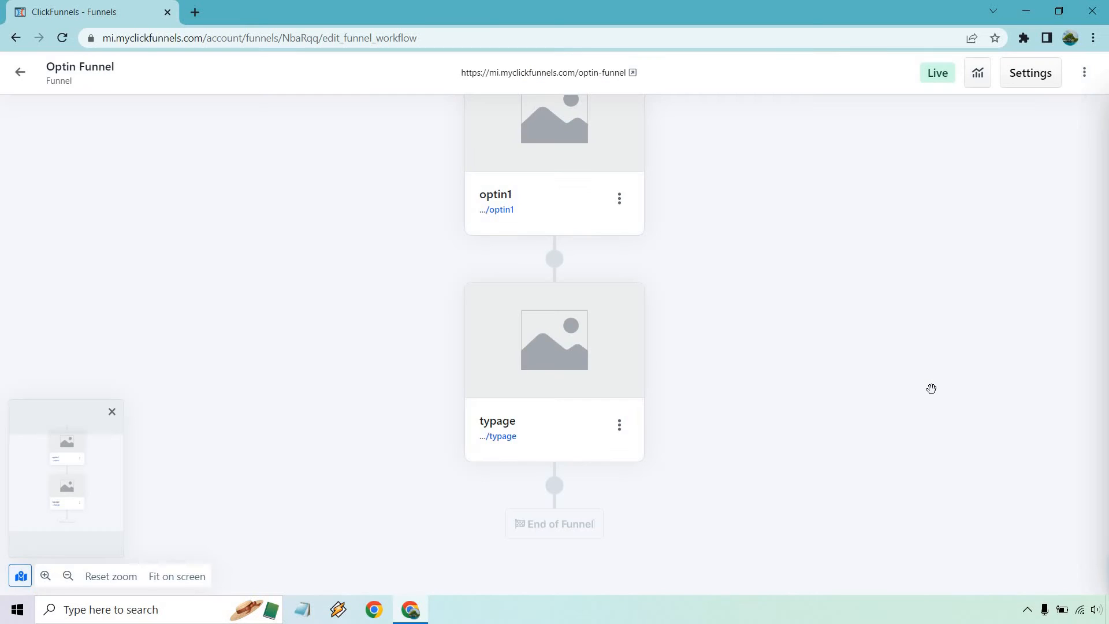
pyautogui.scroll(-3)
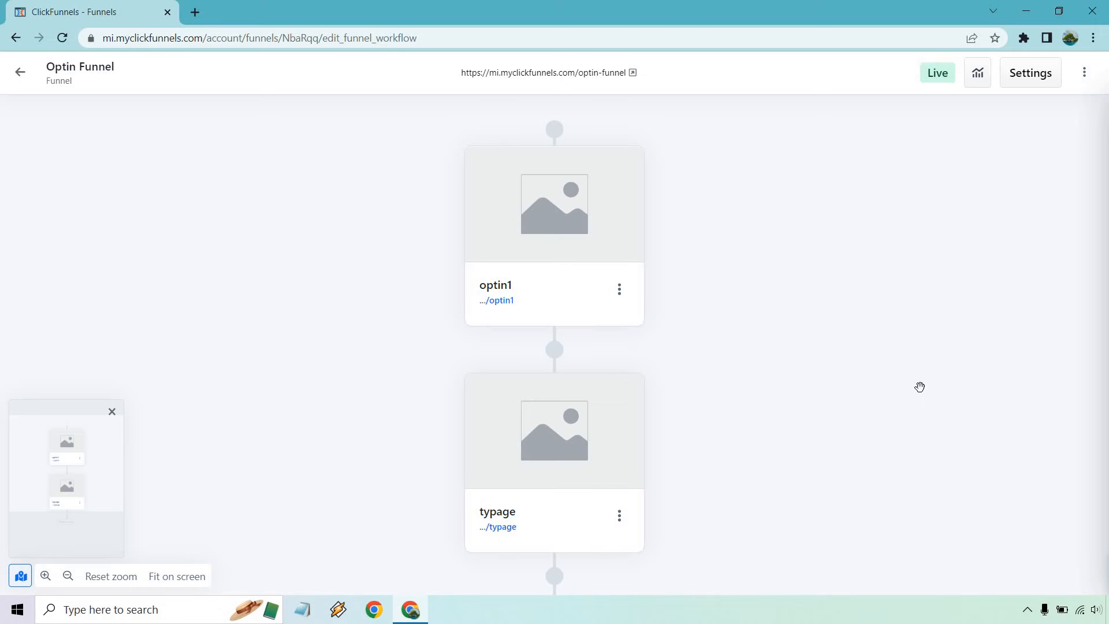
pyautogui.moveTo(621, 207)
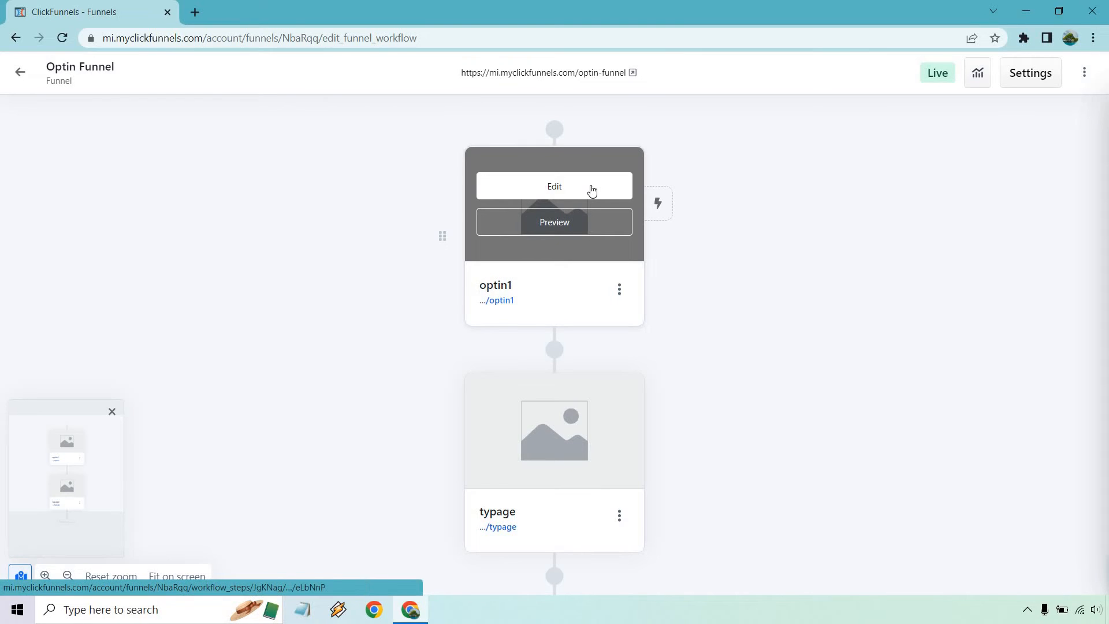
# Edit the optin1 page and select its Get Started Today popup button.
pyautogui.click(554, 186)
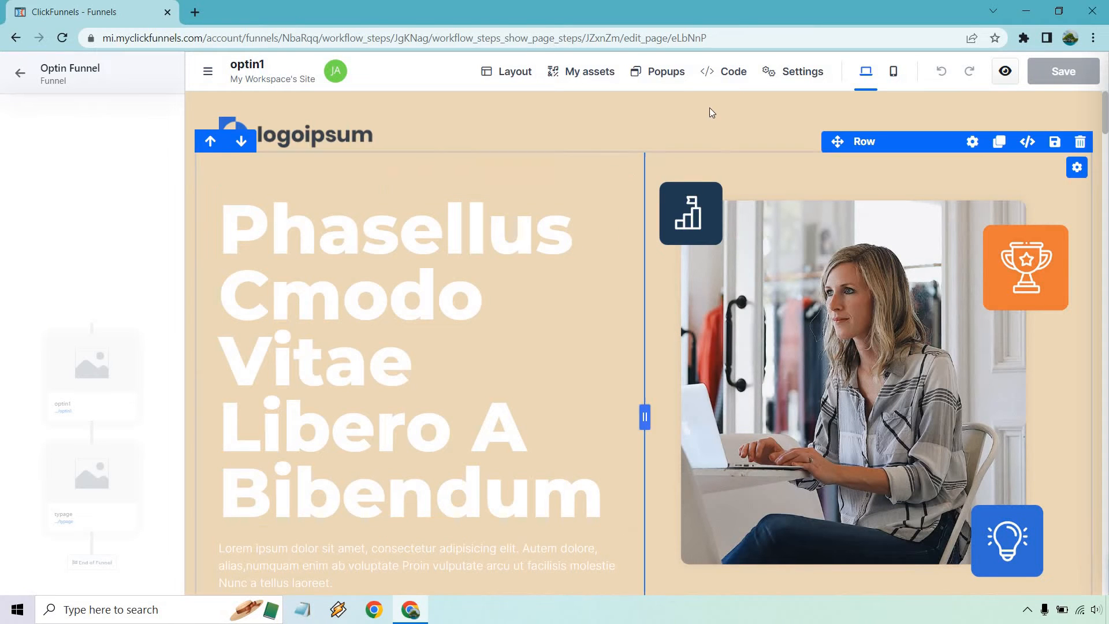
pyautogui.scroll(-3)
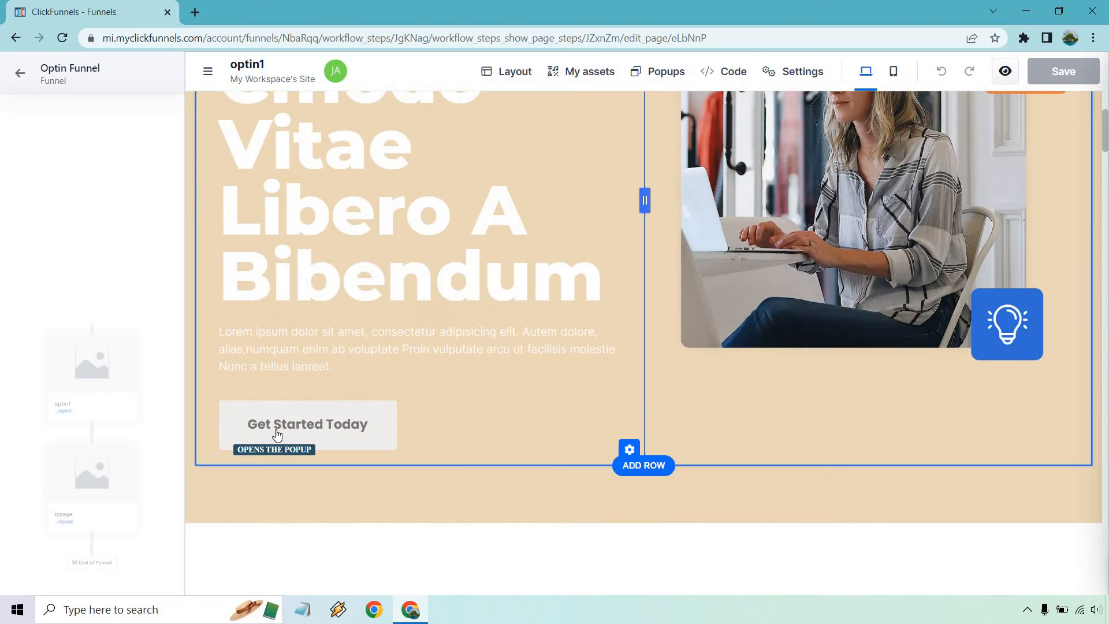
pyautogui.click(417, 349)
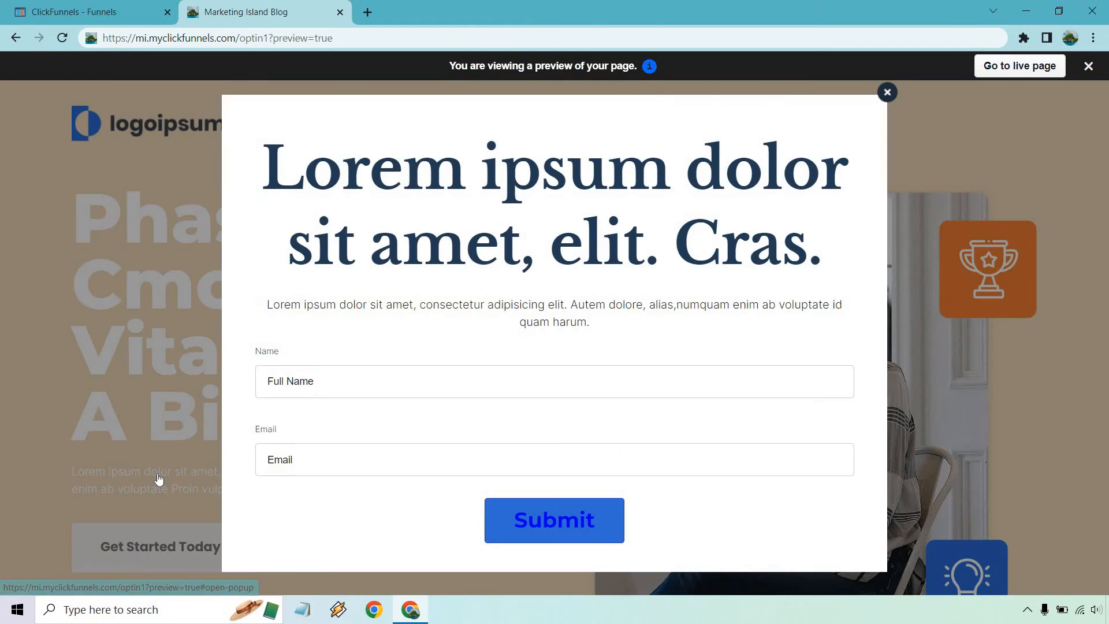
pyautogui.moveTo(258, 367)
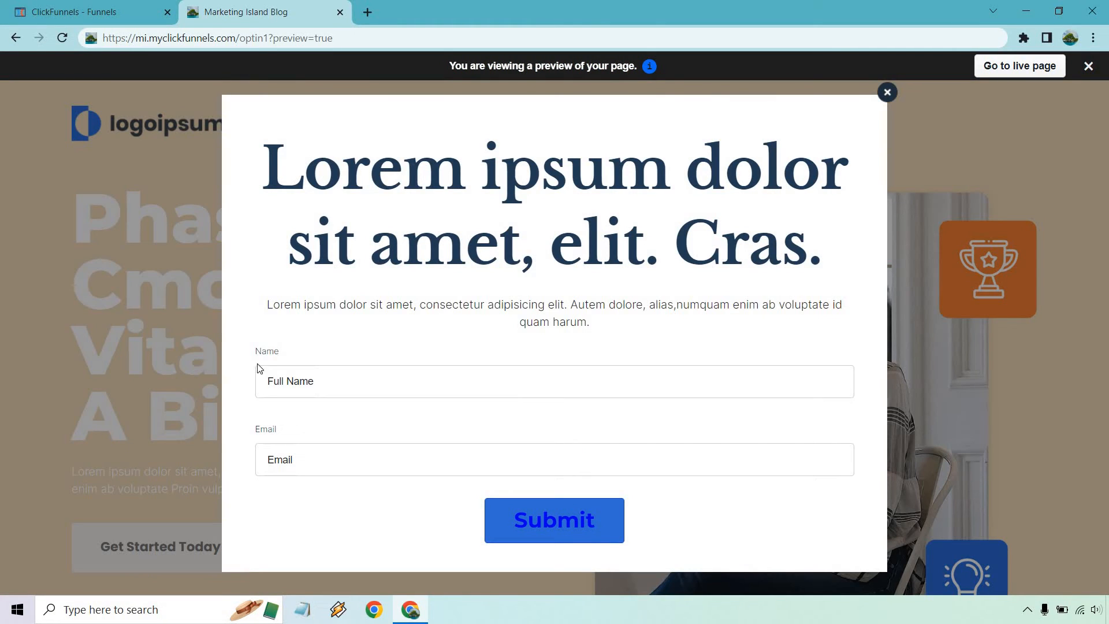
pyautogui.moveTo(553, 520)
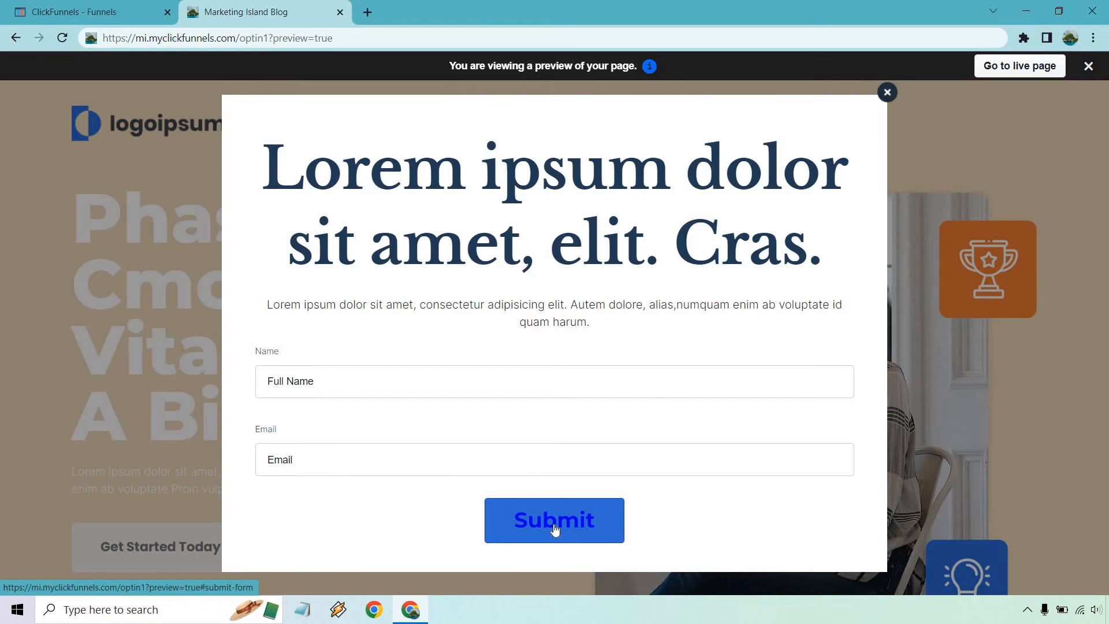
pyautogui.moveTo(894, 97)
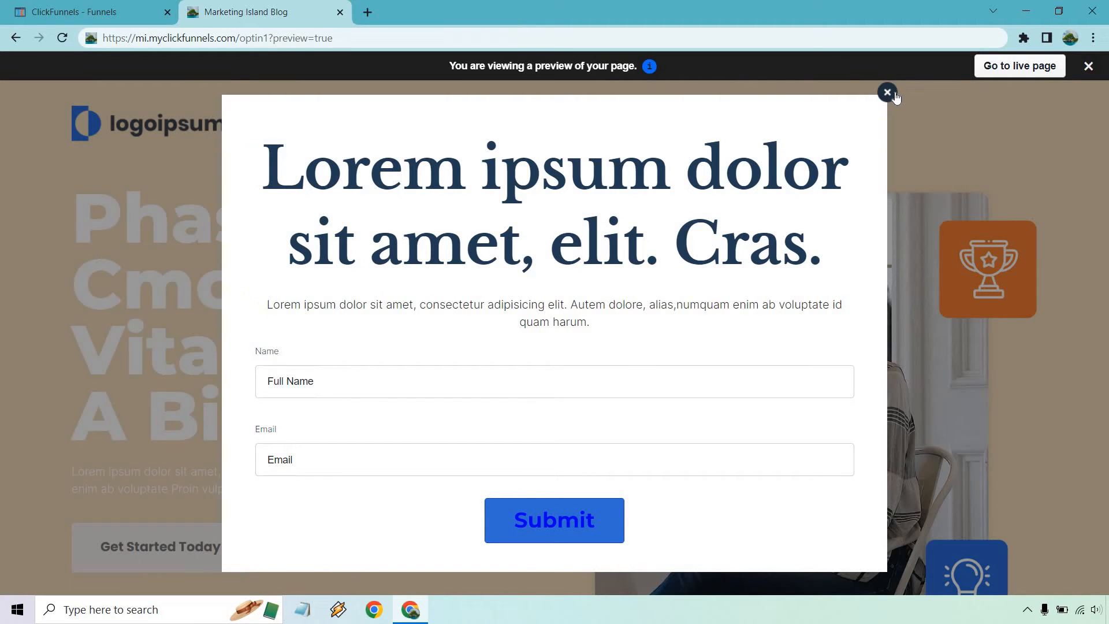
# Close the signup popup in the preview and return to the optin1 editor.
pyautogui.click(888, 93)
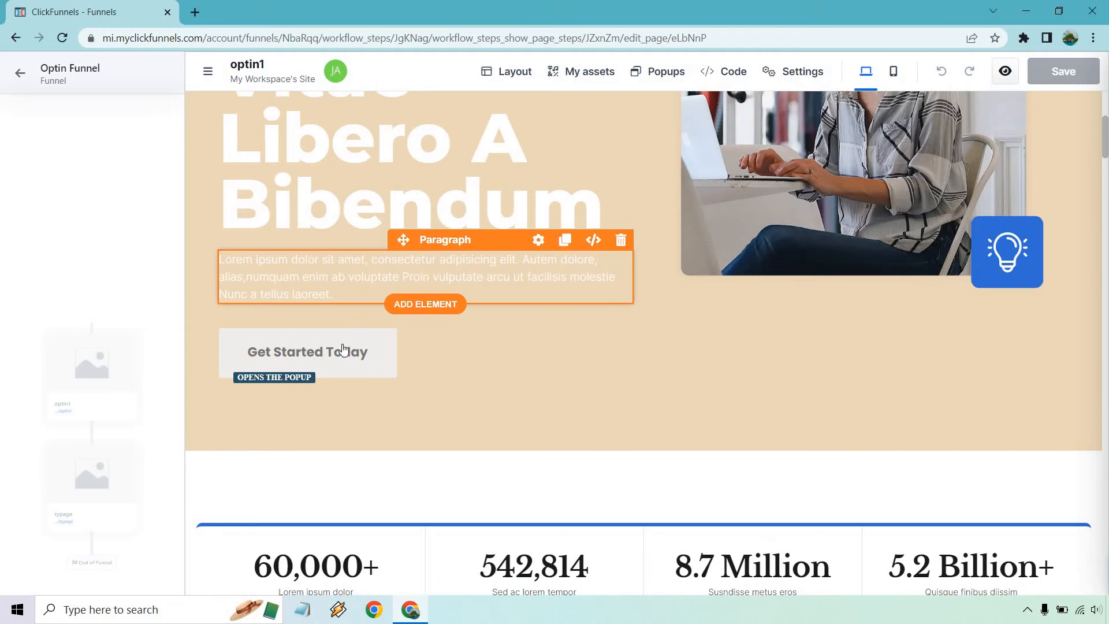
# Show the name-and-email popup triggered by Get Started Today in the editor.
pyautogui.click(307, 352)
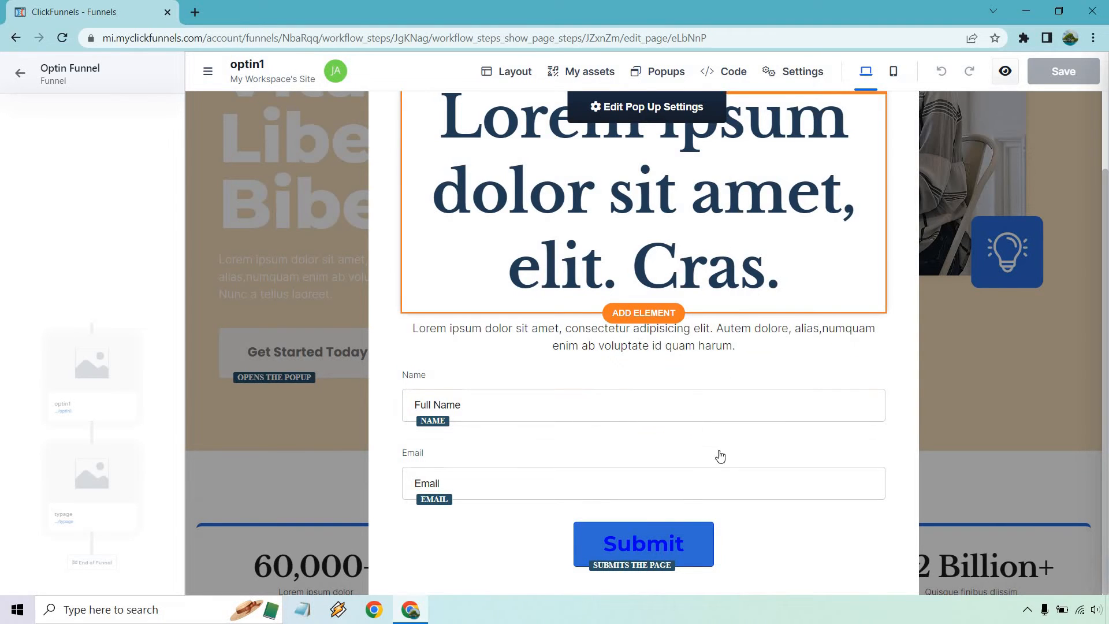
# Set the popup submit button text to 'Click Here To Get Access', reviewing its Sub text and Advanced settings.
pyautogui.click(643, 543)
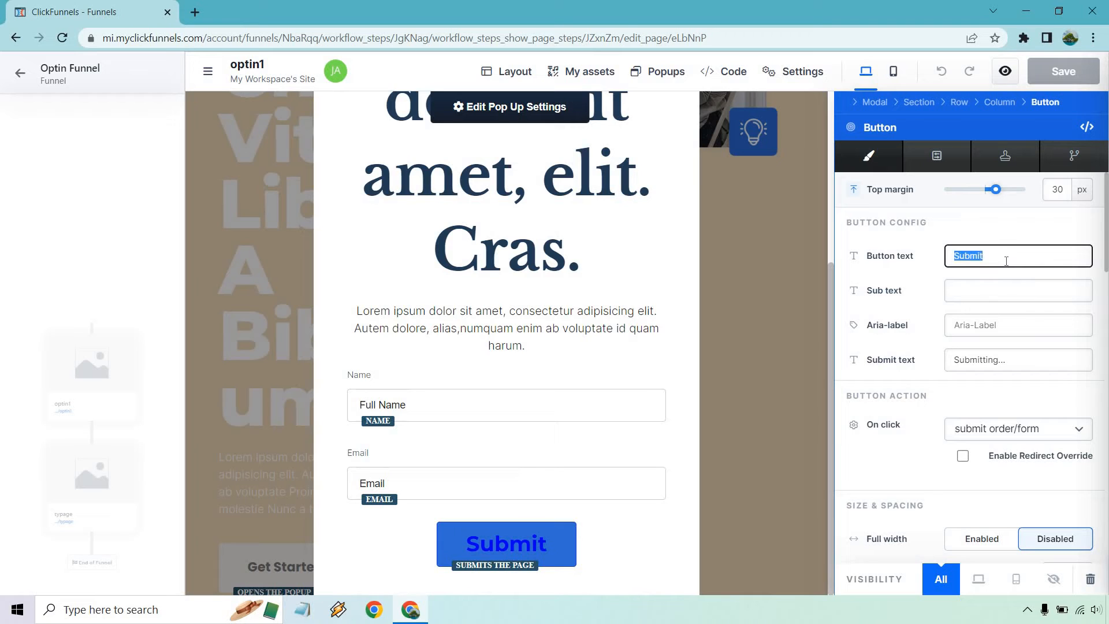
pyautogui.write('Click Here To Contin')
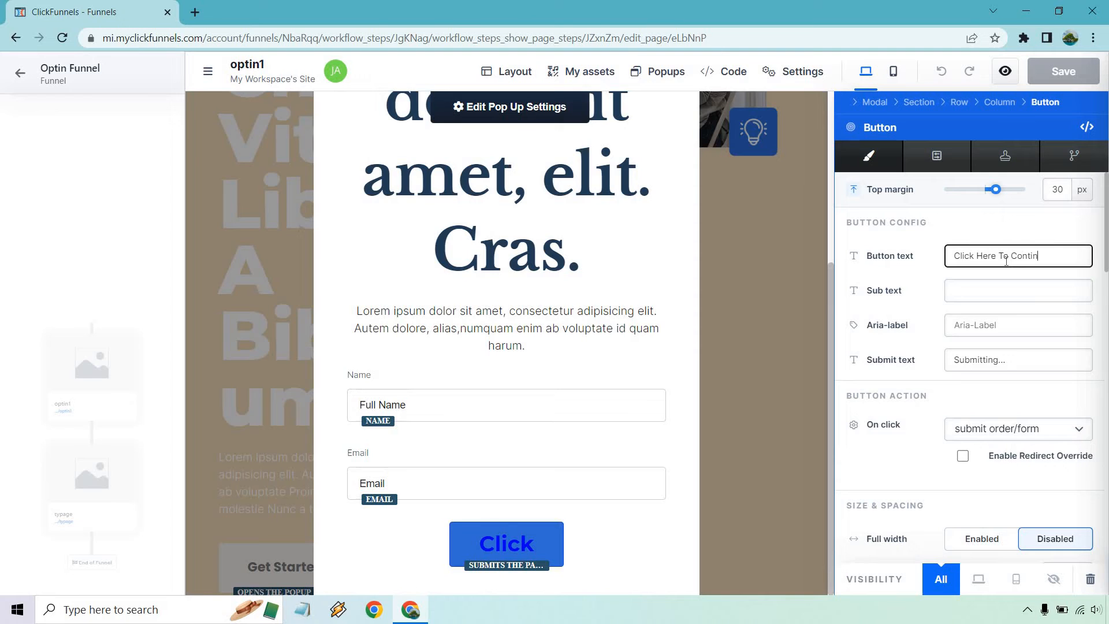
pyautogui.write('Click Here To Conti')
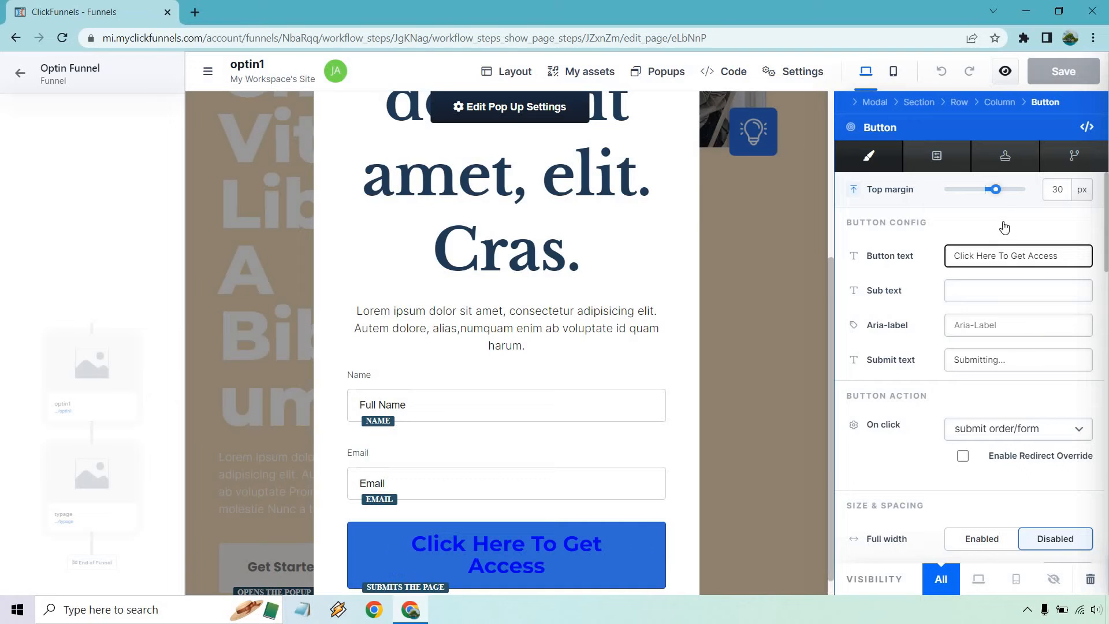
pyautogui.moveTo(1045, 228)
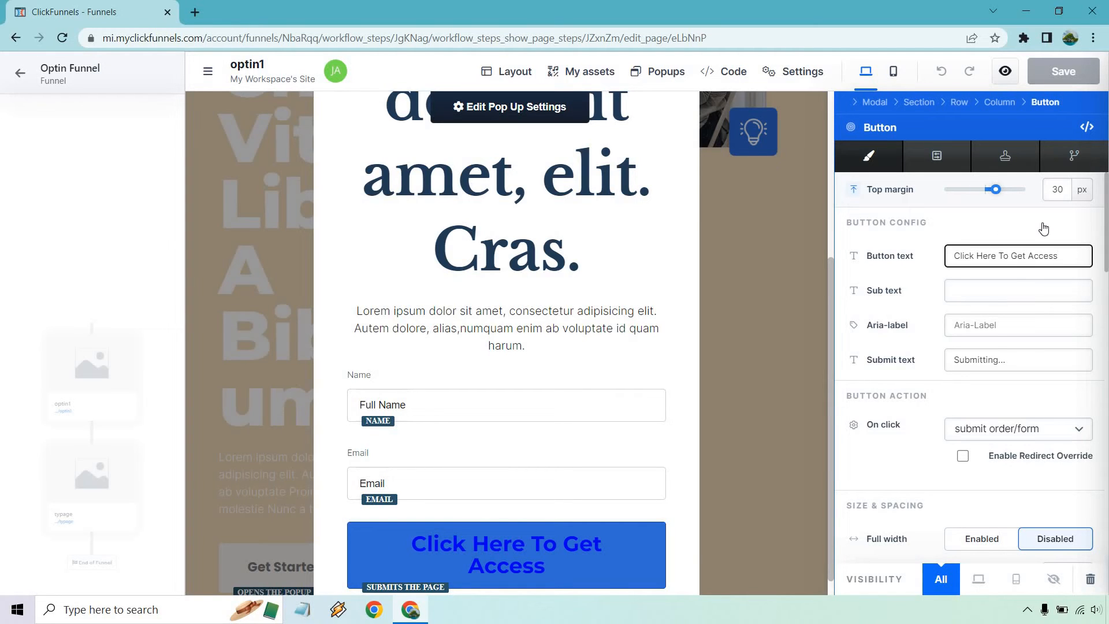
pyautogui.click(1016, 291)
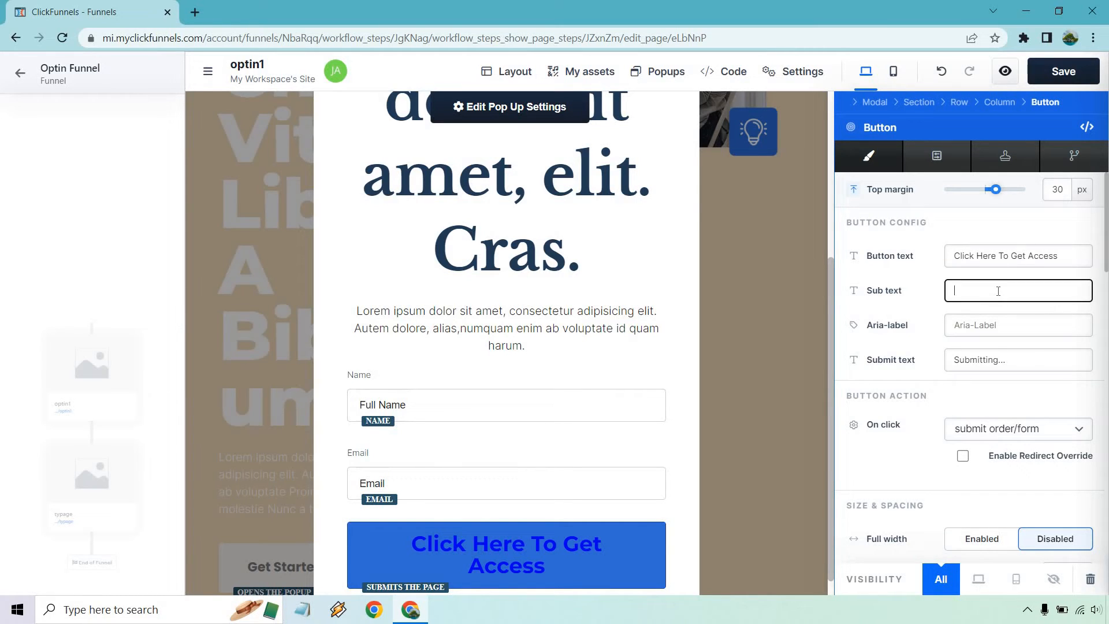
pyautogui.scroll(-3)
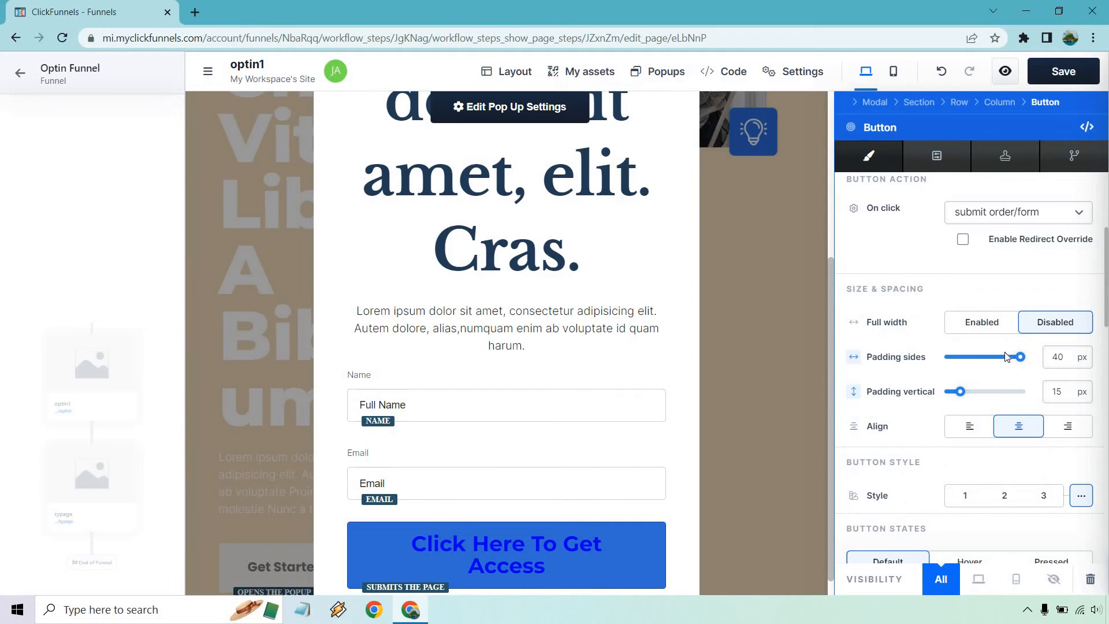
pyautogui.click(936, 156)
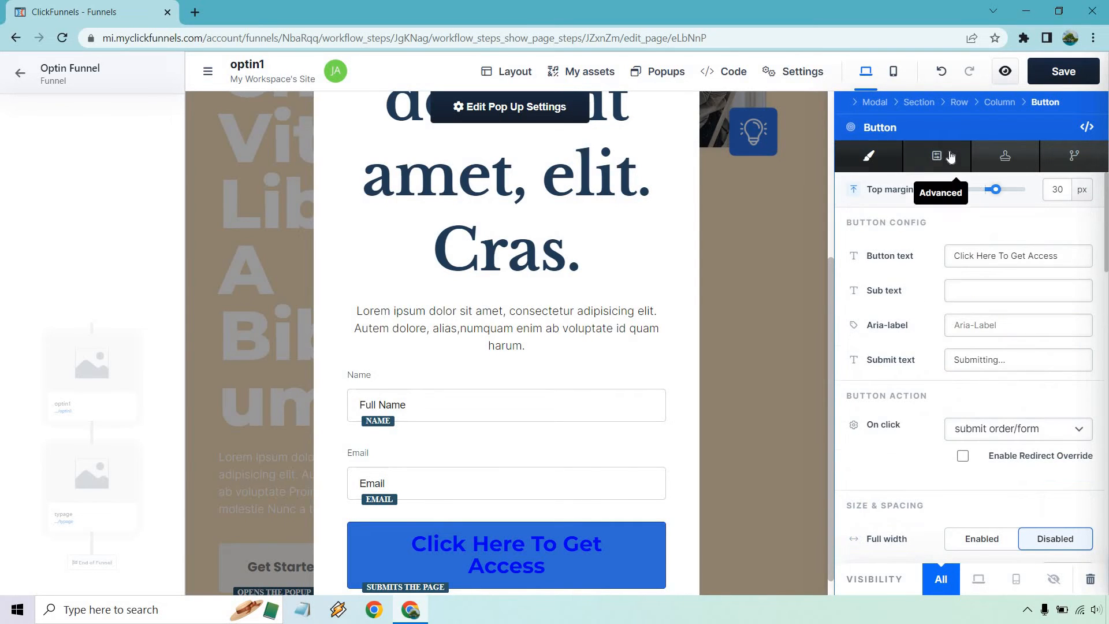
pyautogui.click(1004, 156)
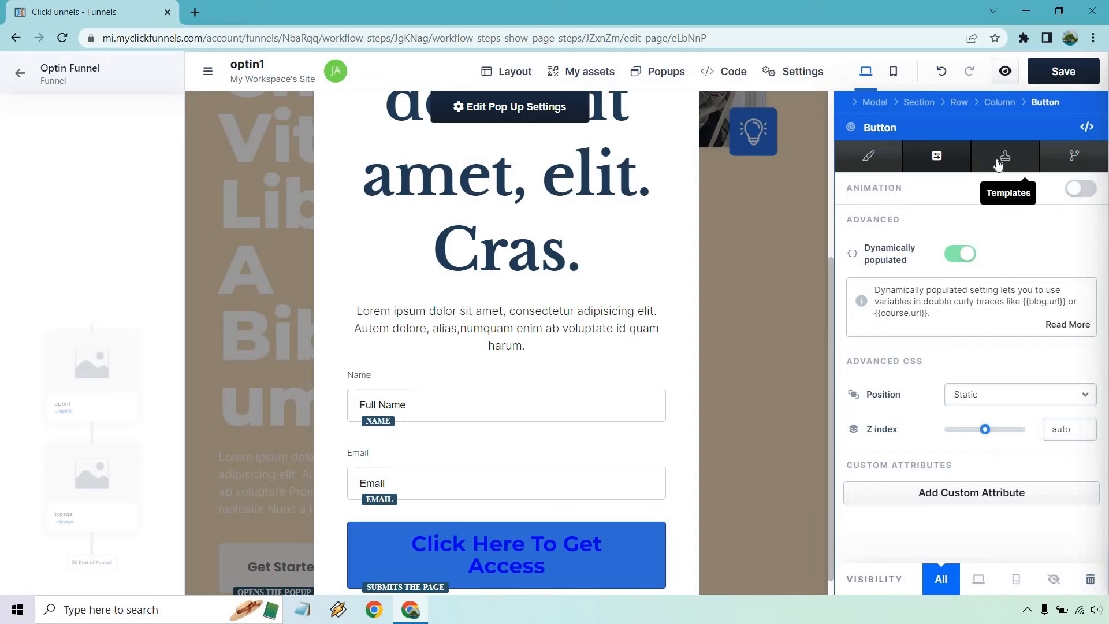
pyautogui.click(1074, 156)
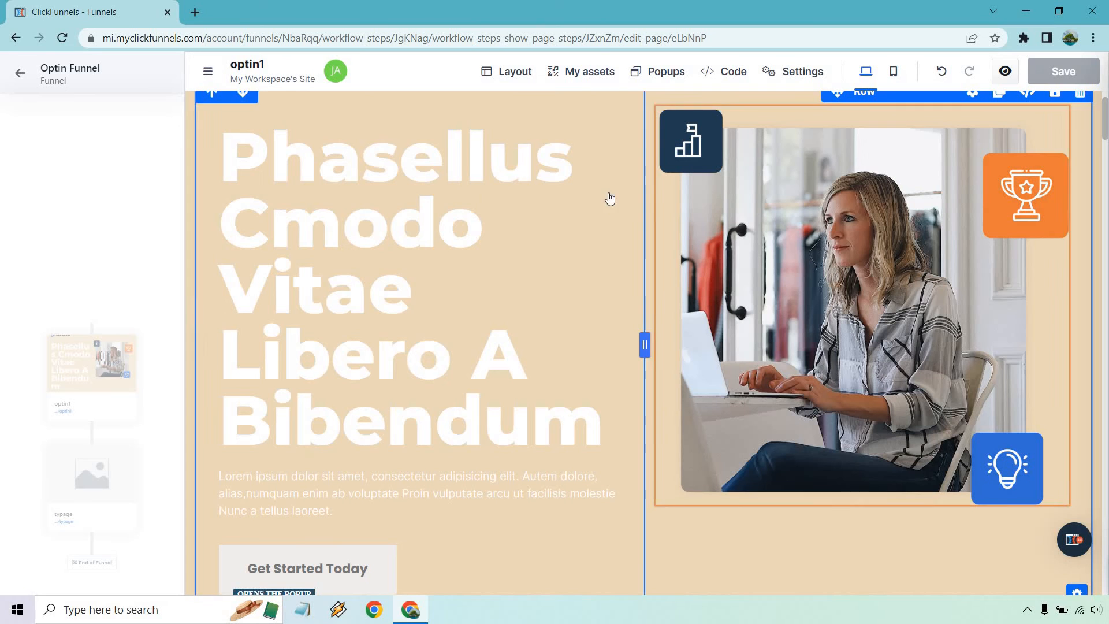
# Preview optin1 in a new tab and fill the popup with a test name and email.
pyautogui.scroll(-3)
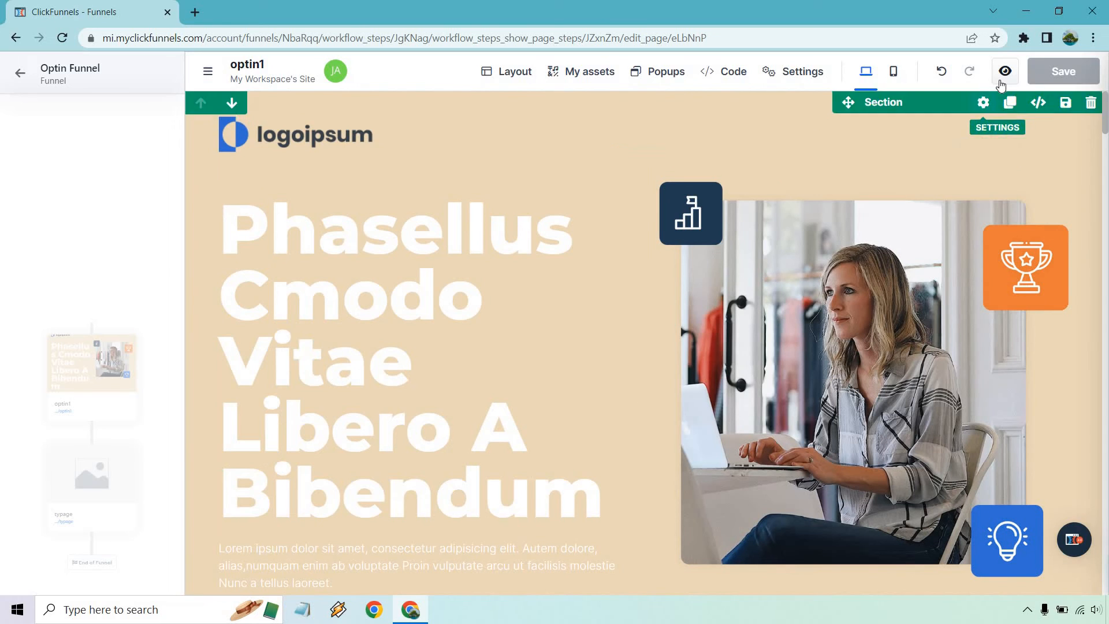
pyautogui.click(1004, 71)
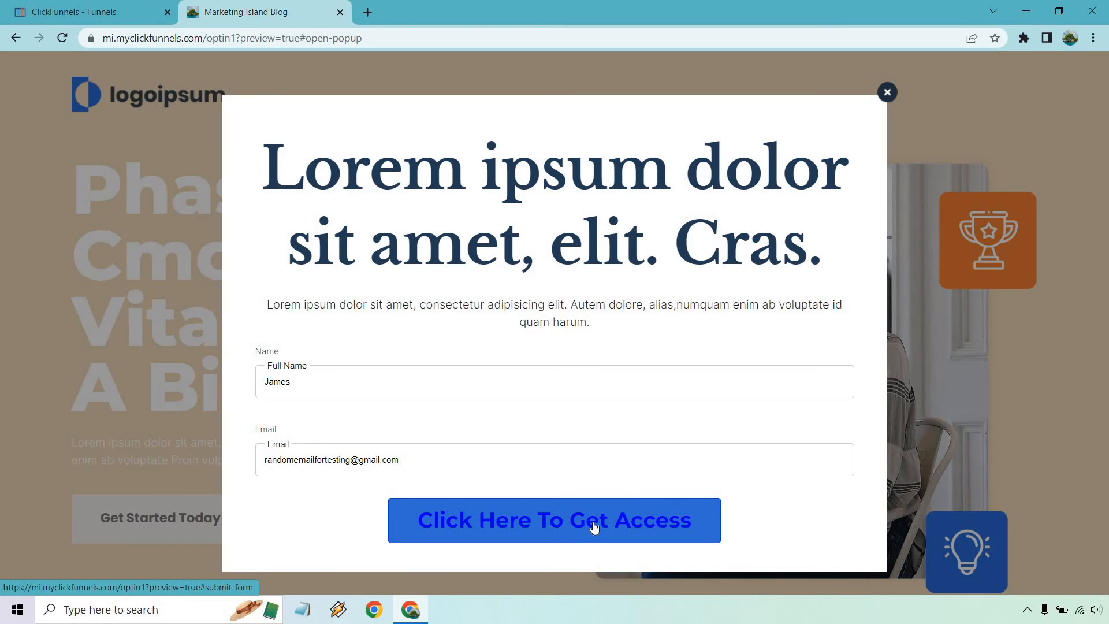
# Submit the test signup, confirm the typage thank-you page loads, and return to the editor.
pyautogui.click(553, 520)
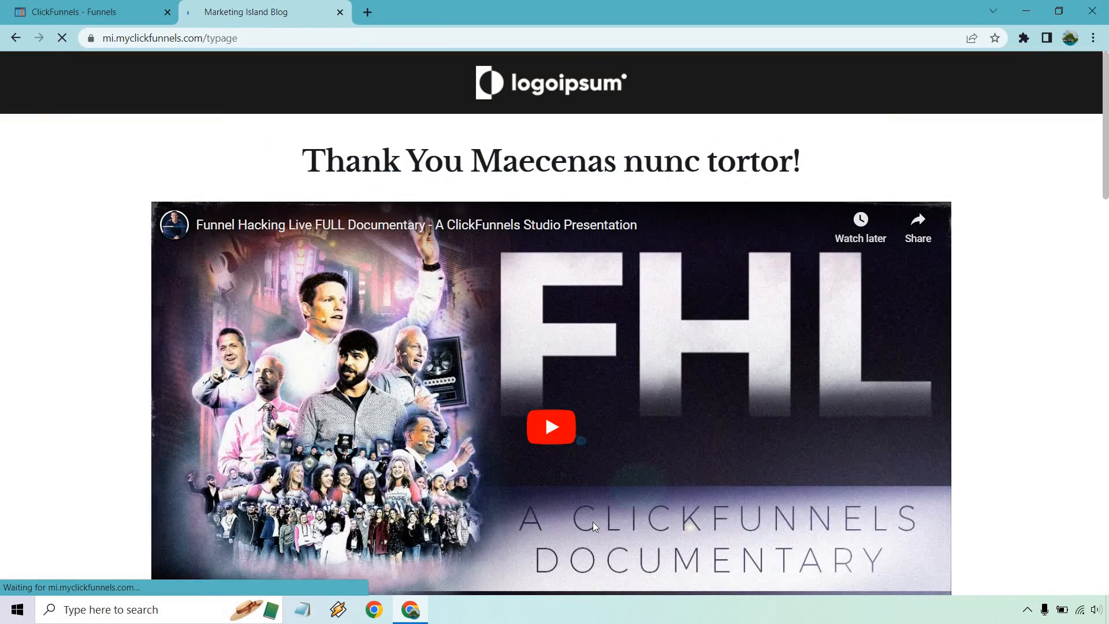
pyautogui.scroll(-3)
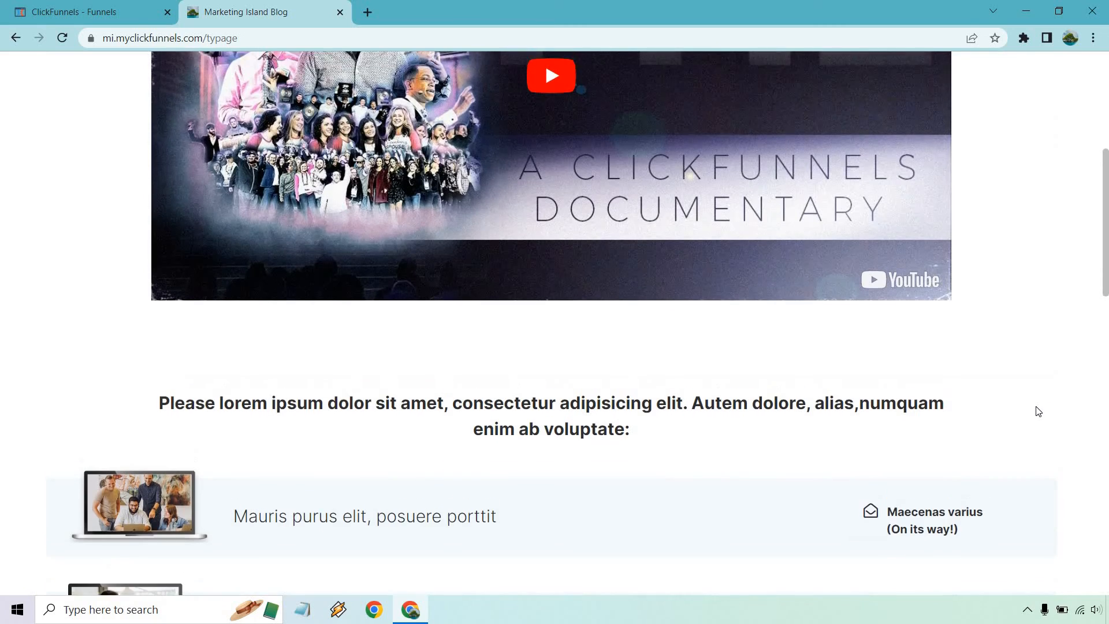
pyautogui.scroll(3)
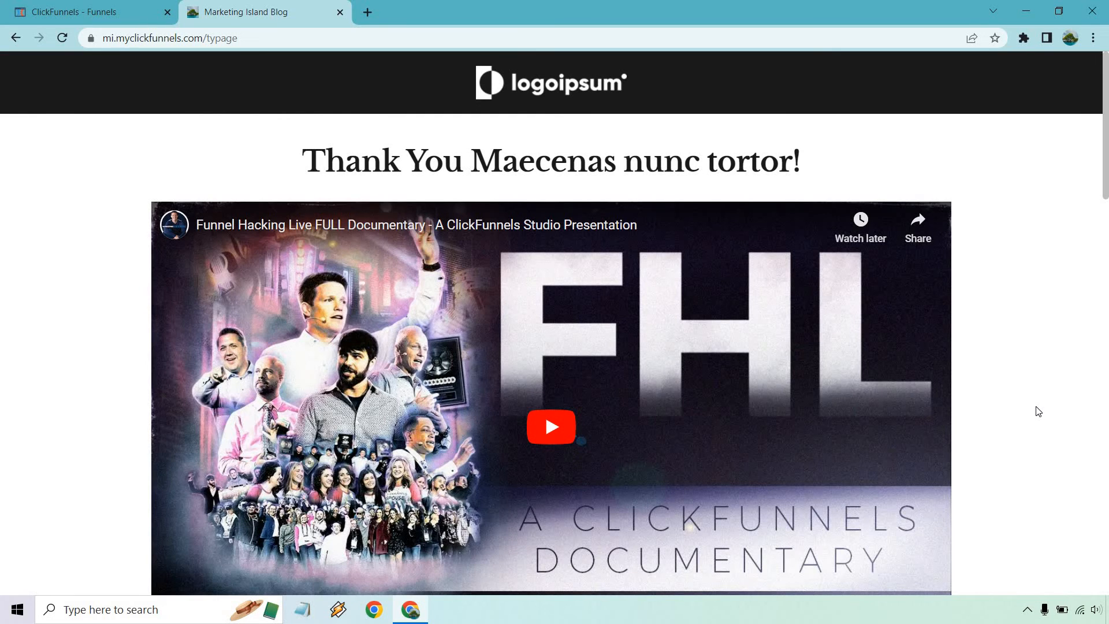
pyautogui.click(84, 12)
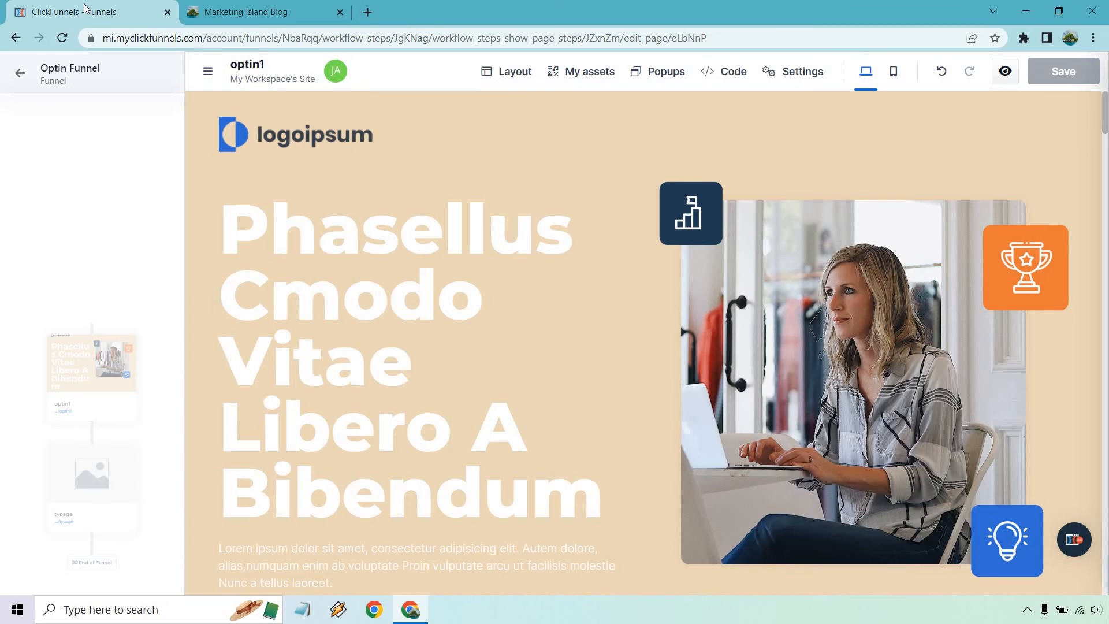
pyautogui.moveTo(20, 73)
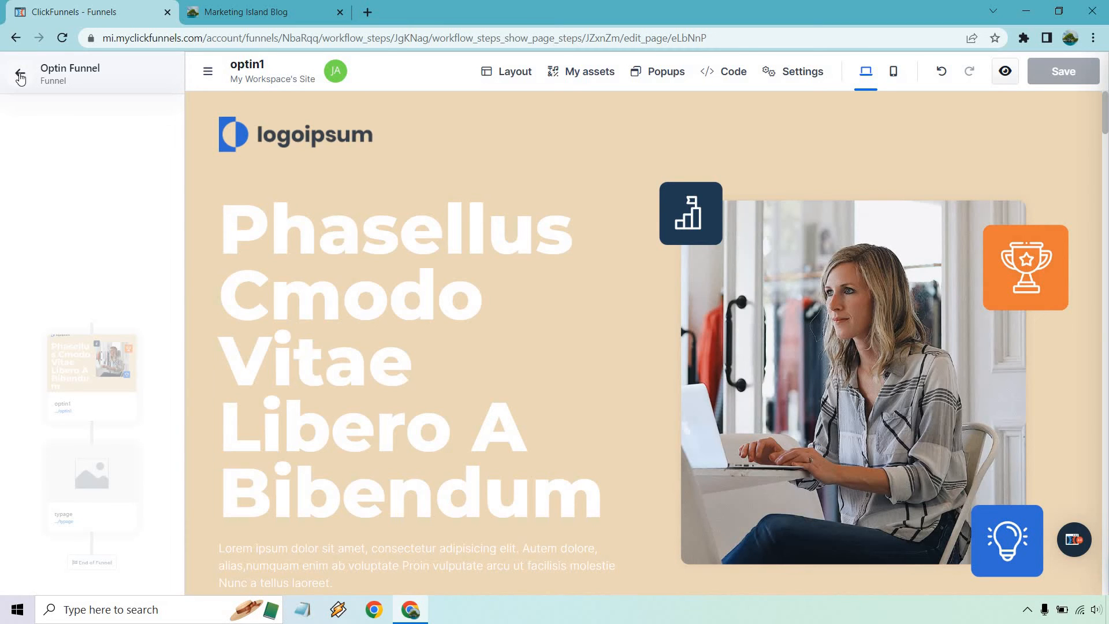
# Back out of the editor to the Funnels list showing Optin Funnel Live with 1 opt-in.
pyautogui.click(20, 74)
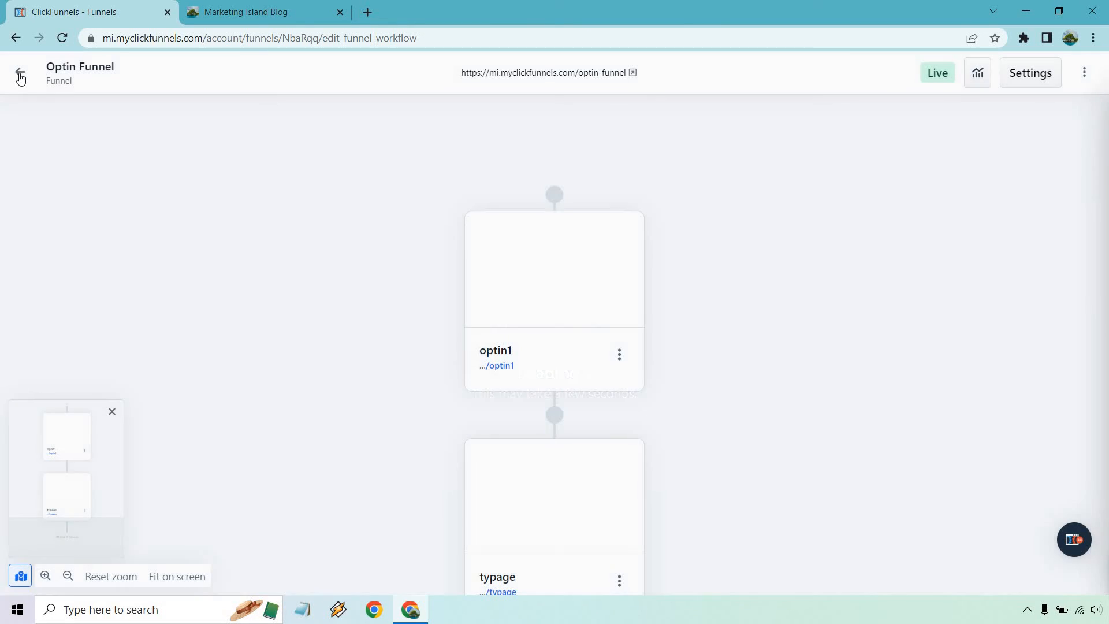
pyautogui.click(20, 76)
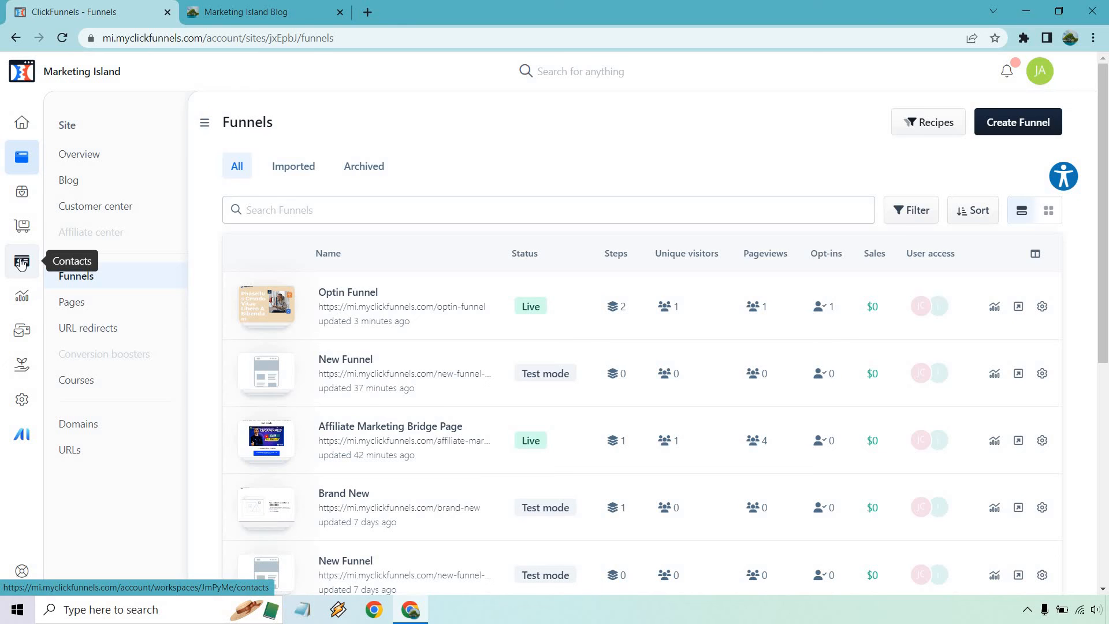
# Review contact James in Contacts: Activity shows the /optin-one-page opt-in, then Enrollments and Overview.
pyautogui.click(22, 262)
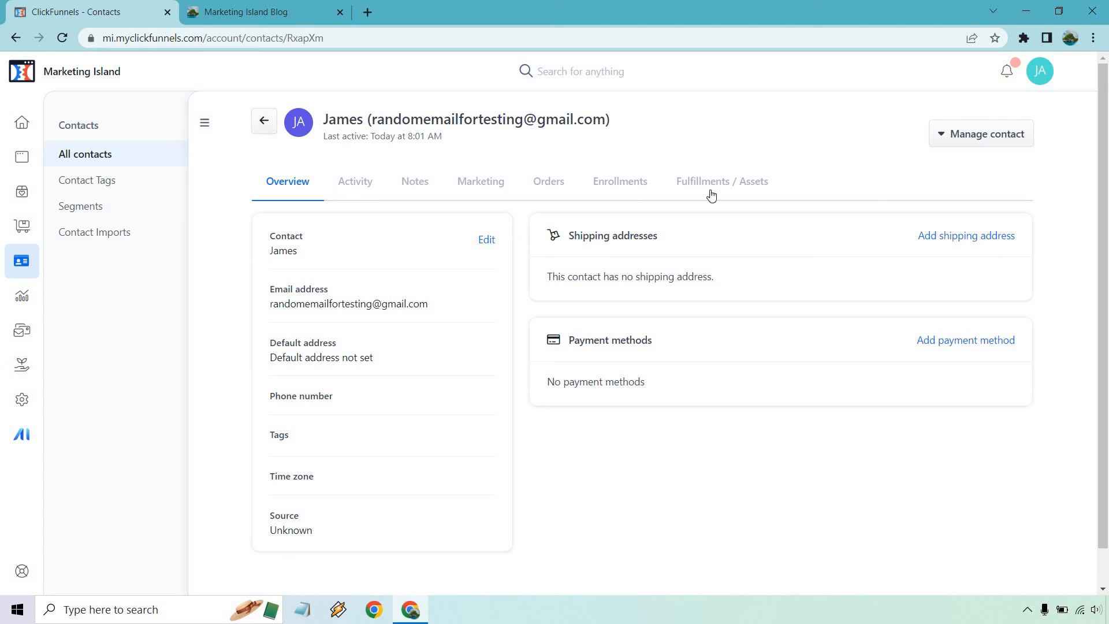
pyautogui.moveTo(375, 238)
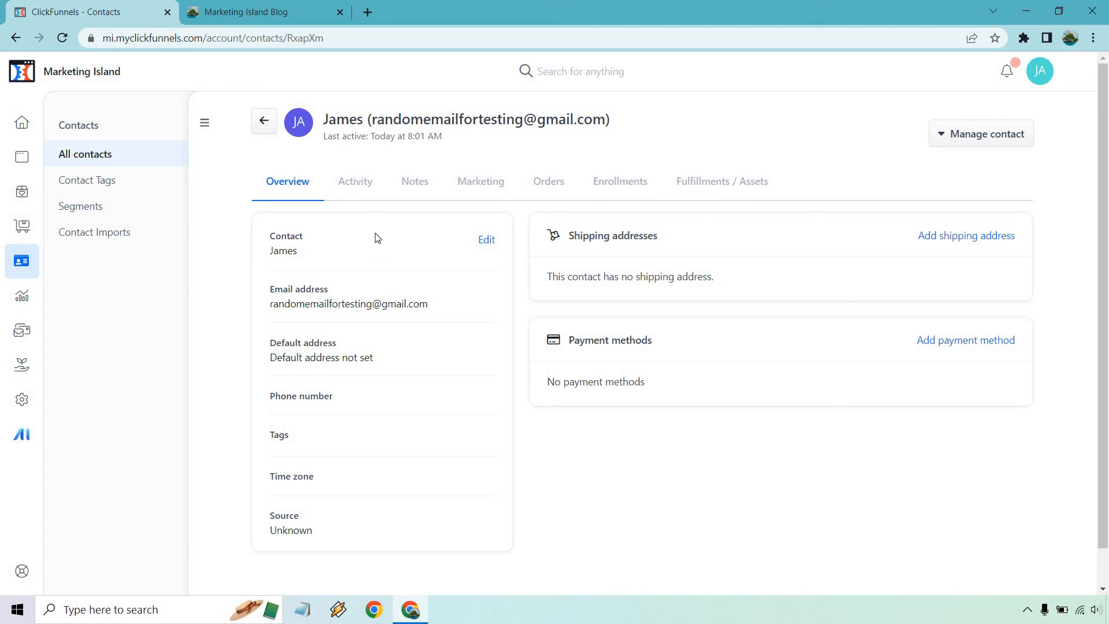
pyautogui.click(355, 181)
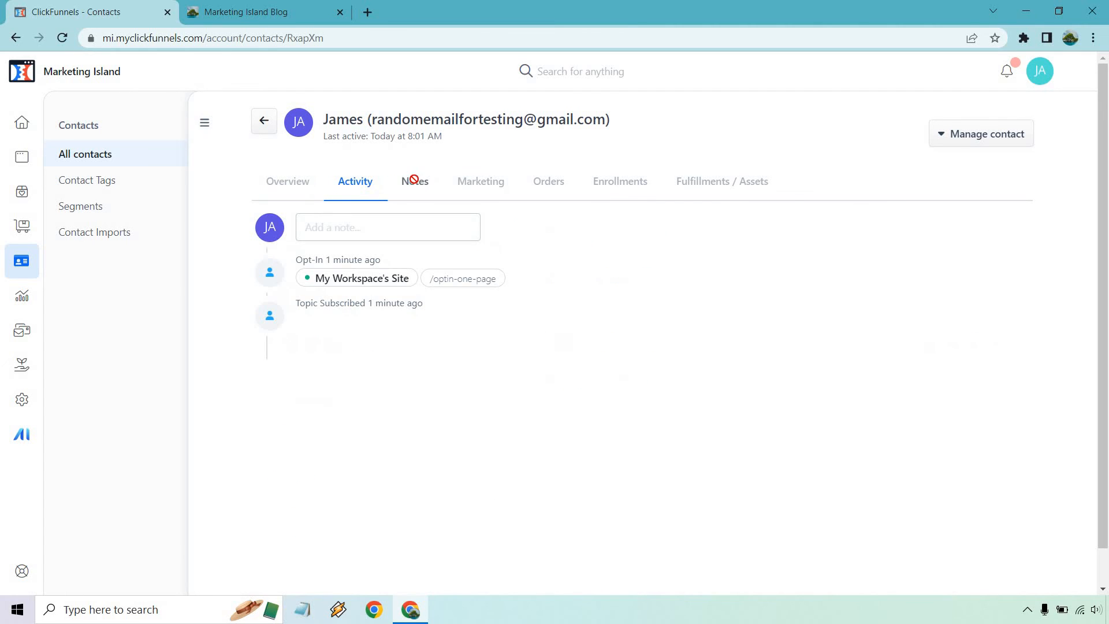
pyautogui.moveTo(376, 279)
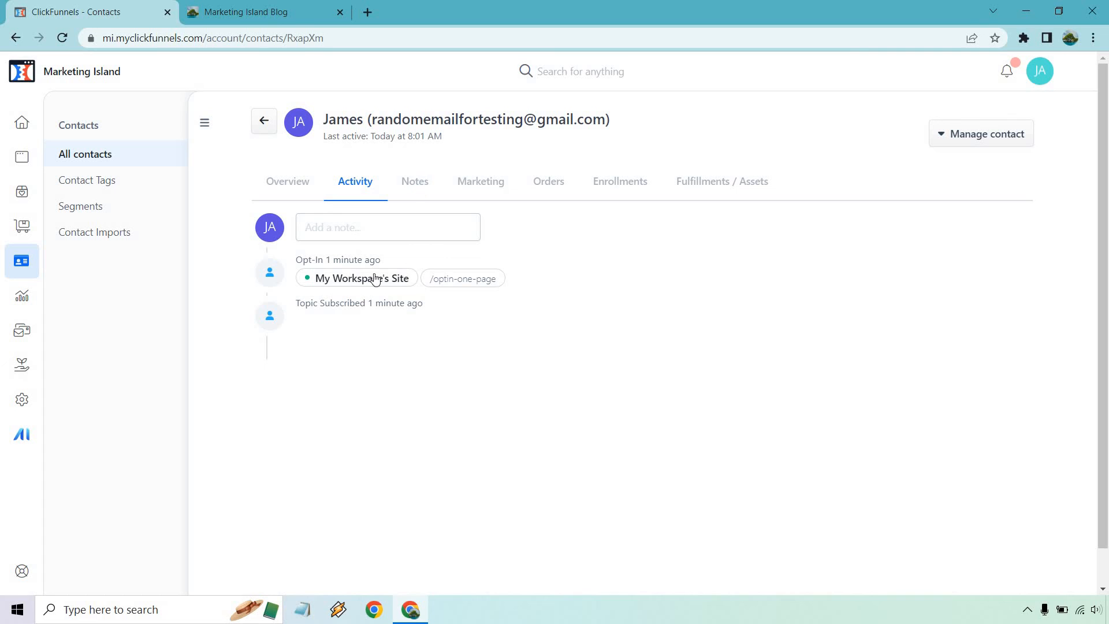
pyautogui.moveTo(481, 181)
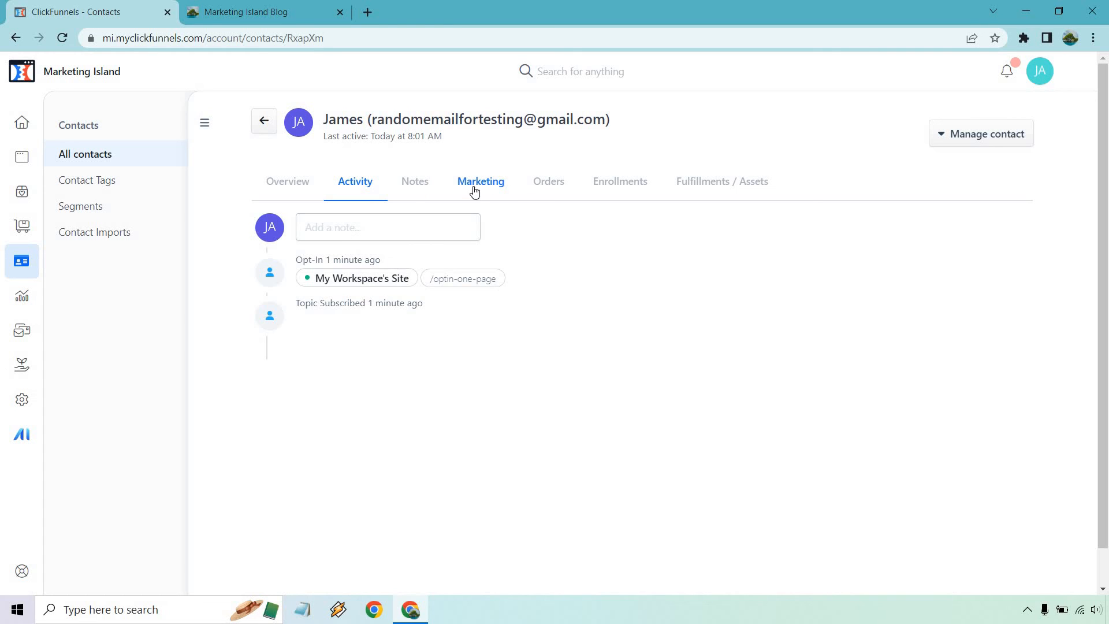
pyautogui.click(619, 181)
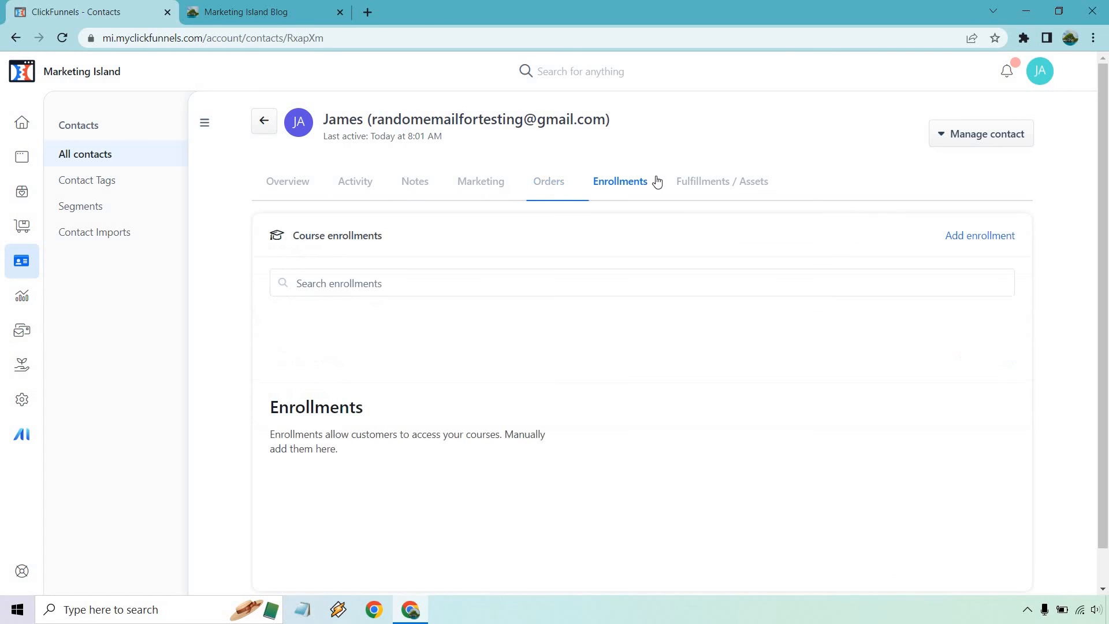
pyautogui.click(288, 181)
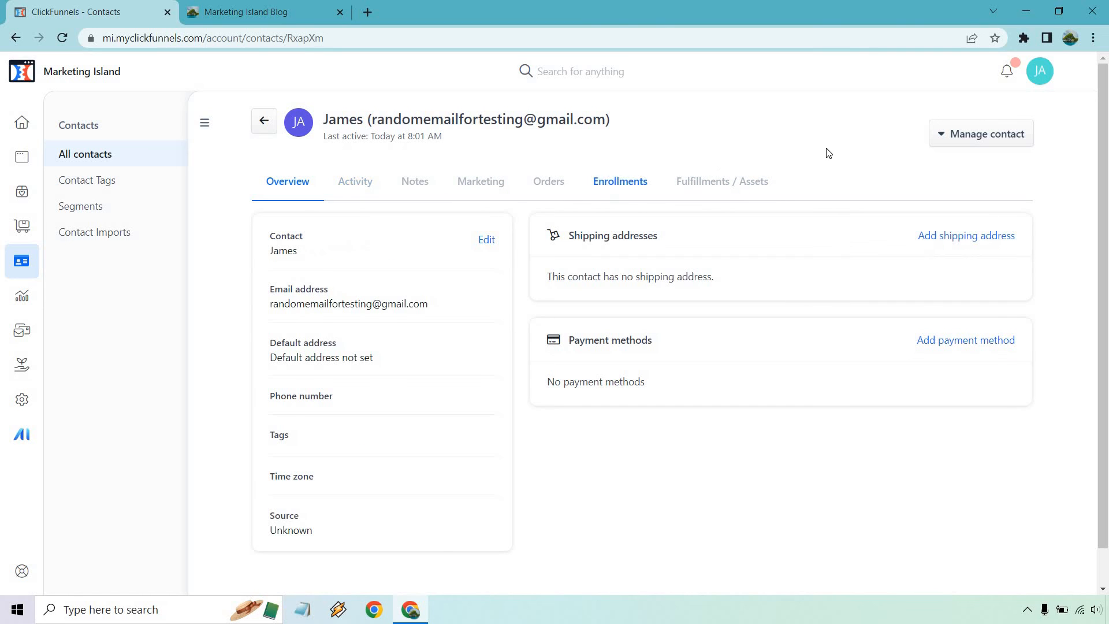